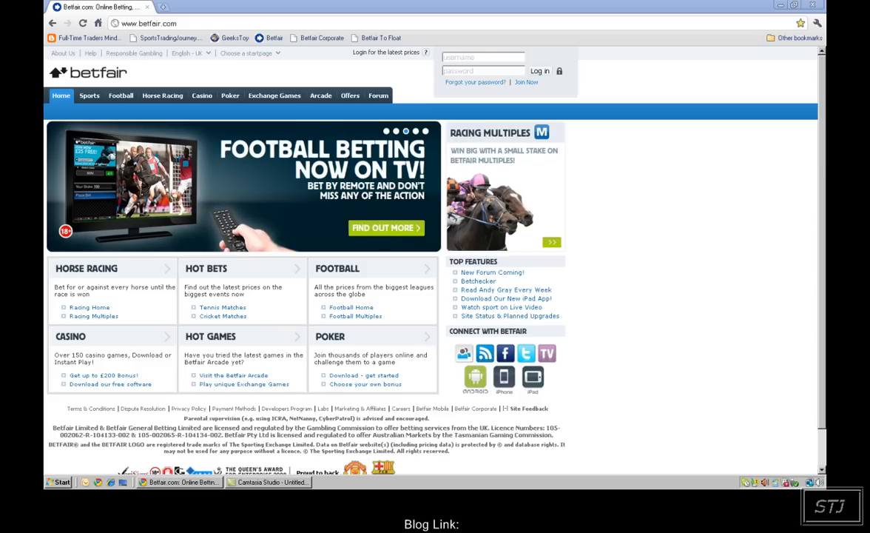
# Step: Go to the Sports section and then the Horse Racing area with Today's Card
pyautogui.click(89, 95)
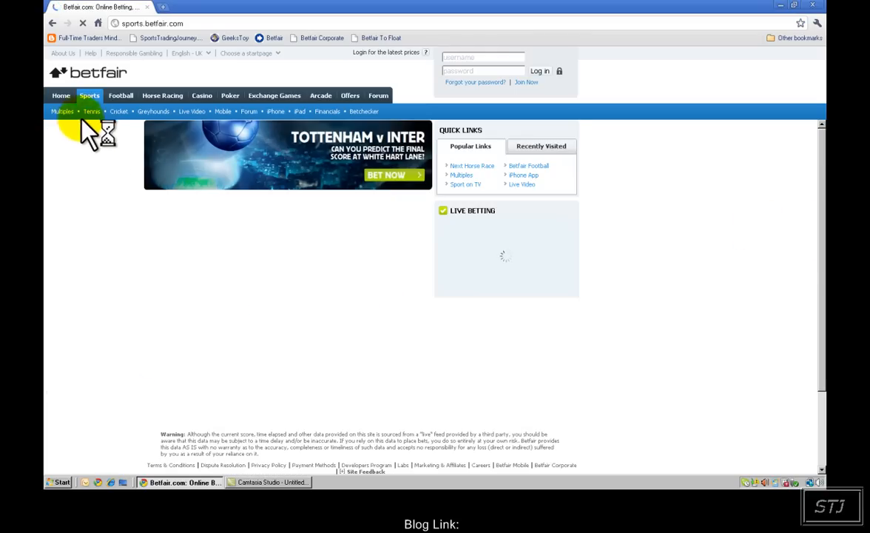
pyautogui.click(88, 95)
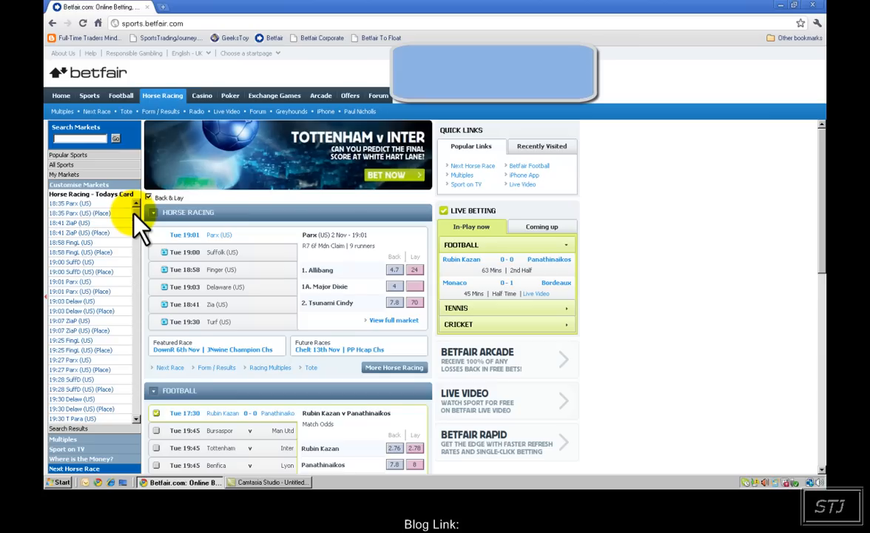
# Step: Browse today's card through the 18:35 Parx, 19:01 Parx and 19:07 US race markets
pyautogui.scroll(-3)
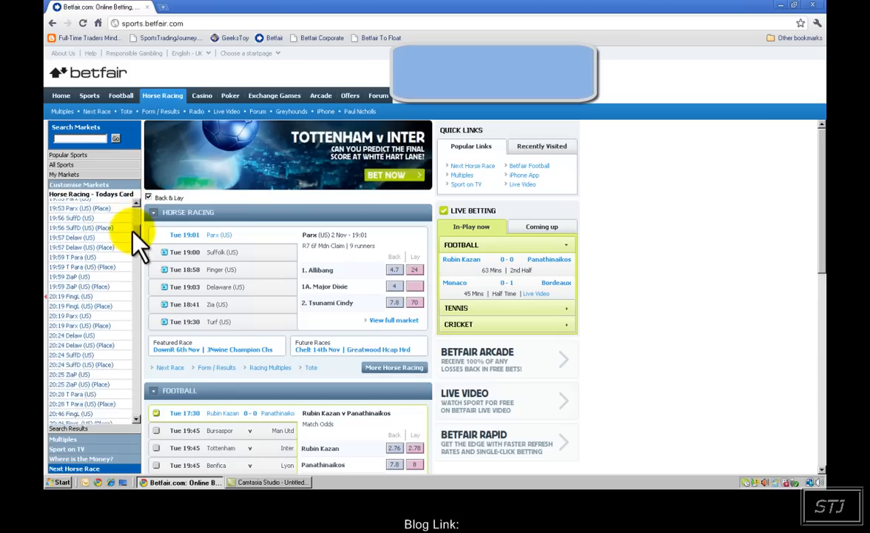
pyautogui.scroll(-3)
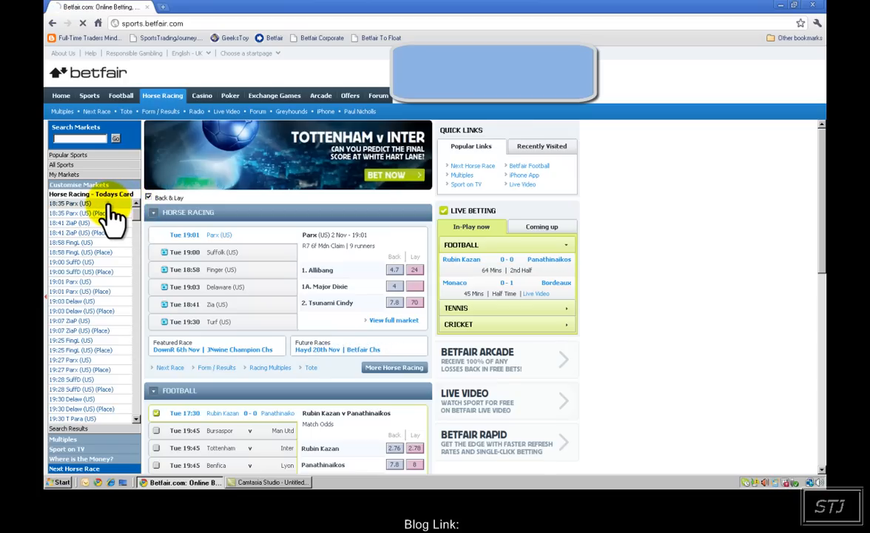
pyautogui.click(72, 204)
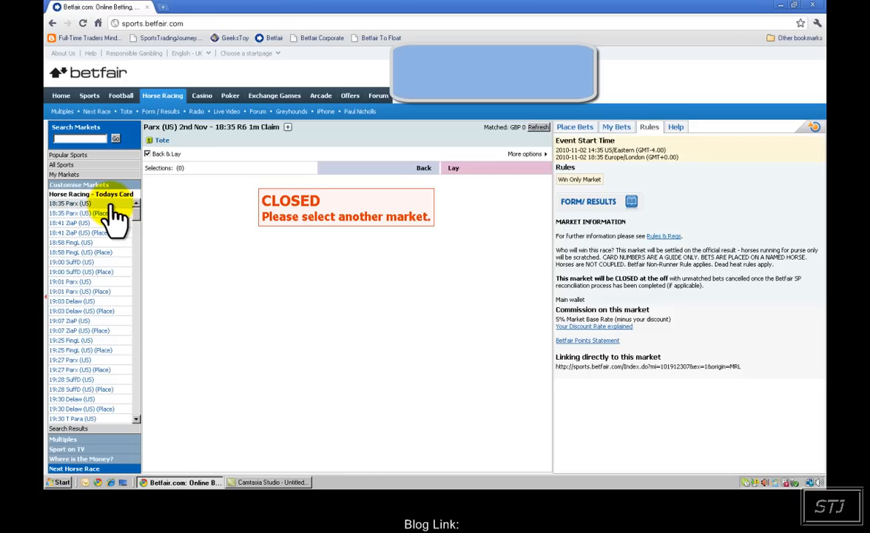
pyautogui.moveTo(104, 281)
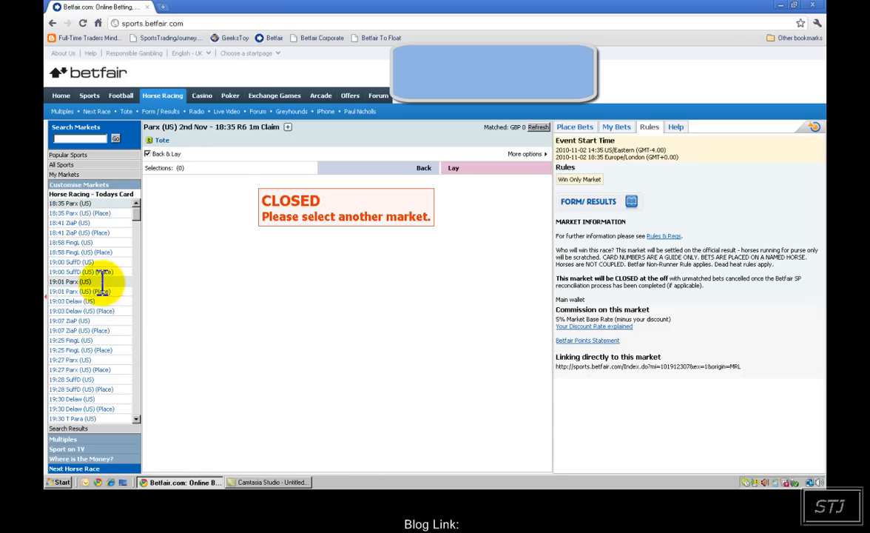
pyautogui.click(68, 281)
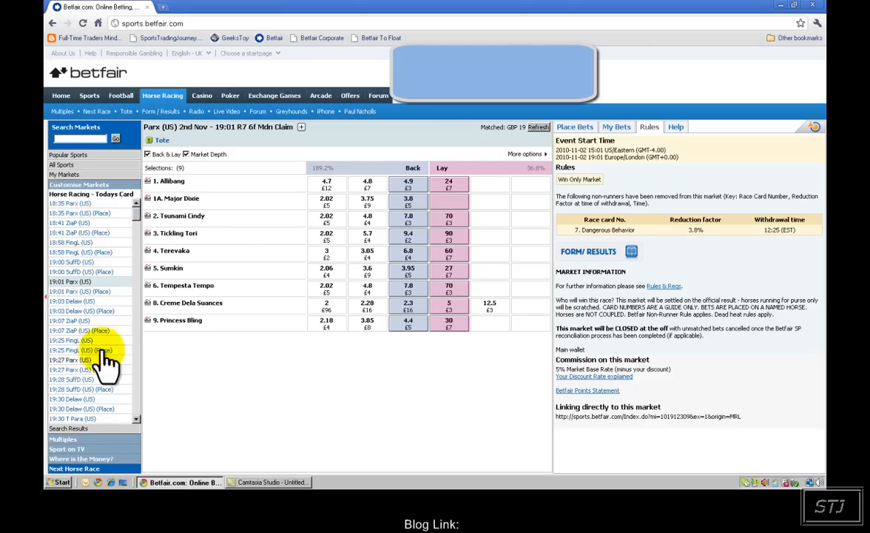
pyautogui.click(71, 319)
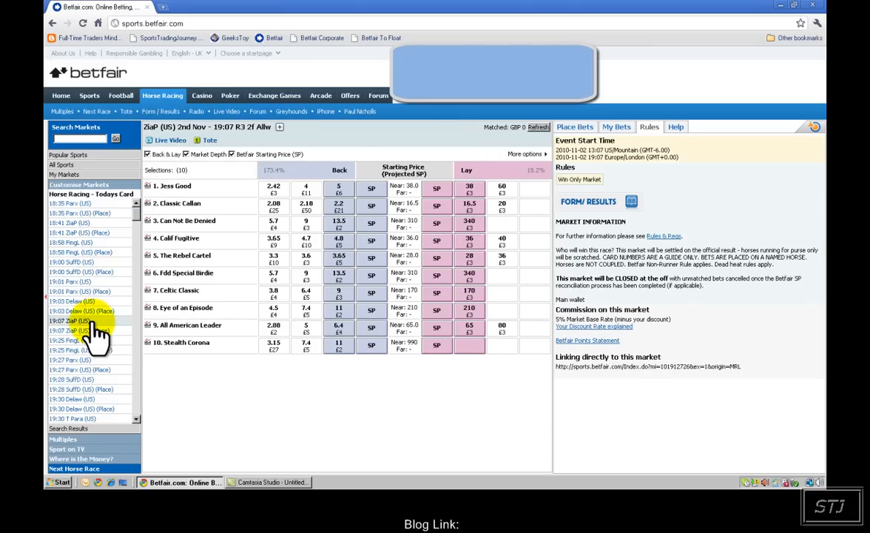
# Step: Load one more race market, then return to the main Horse Racing overview
pyautogui.click(71, 339)
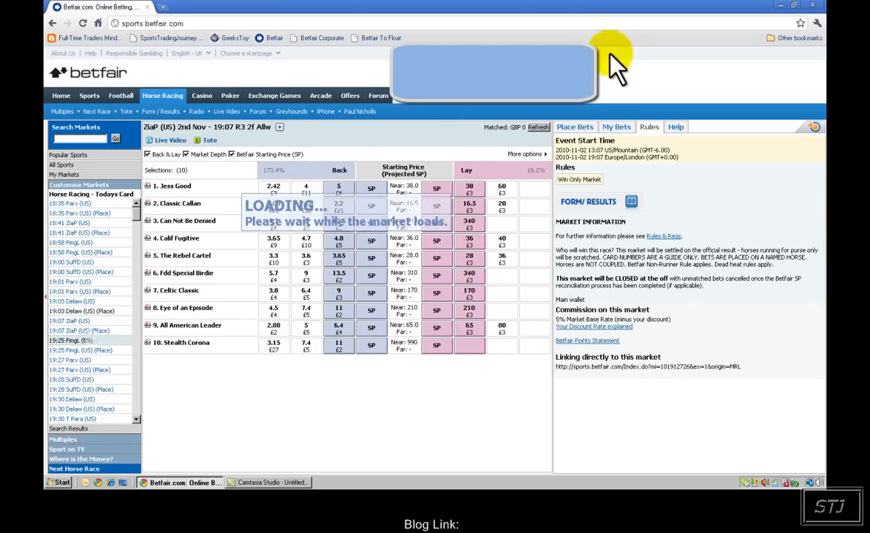
pyautogui.click(71, 287)
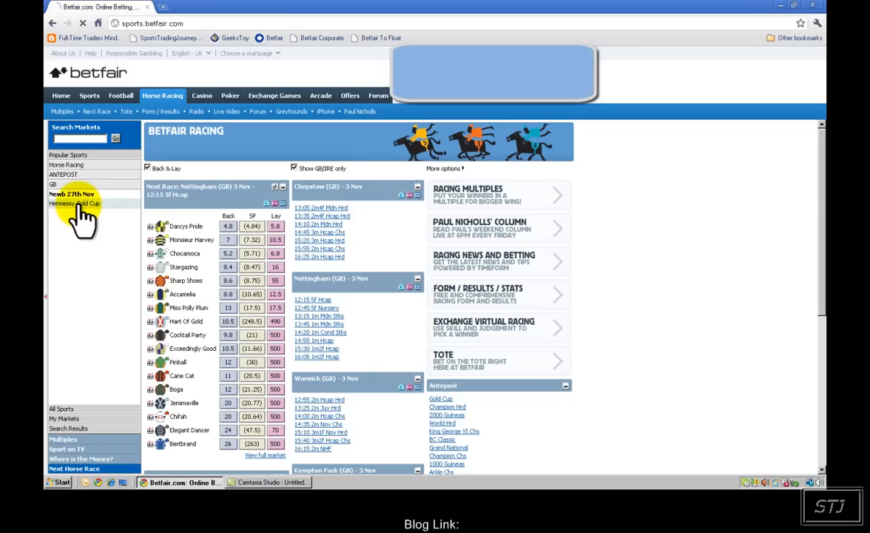
# Step: Load the Newbury 27th Nov Hennessy Gold Cup ante-post market prices
pyautogui.click(74, 204)
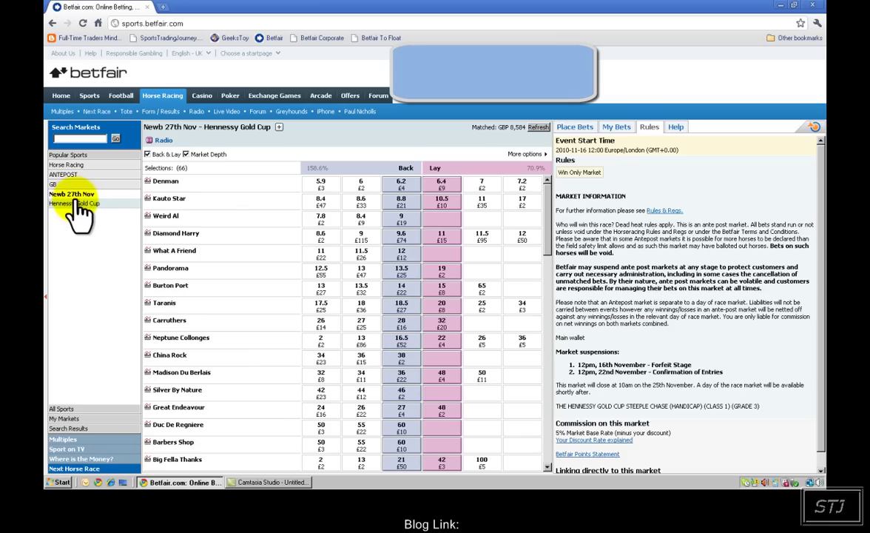
pyautogui.moveTo(515, 185)
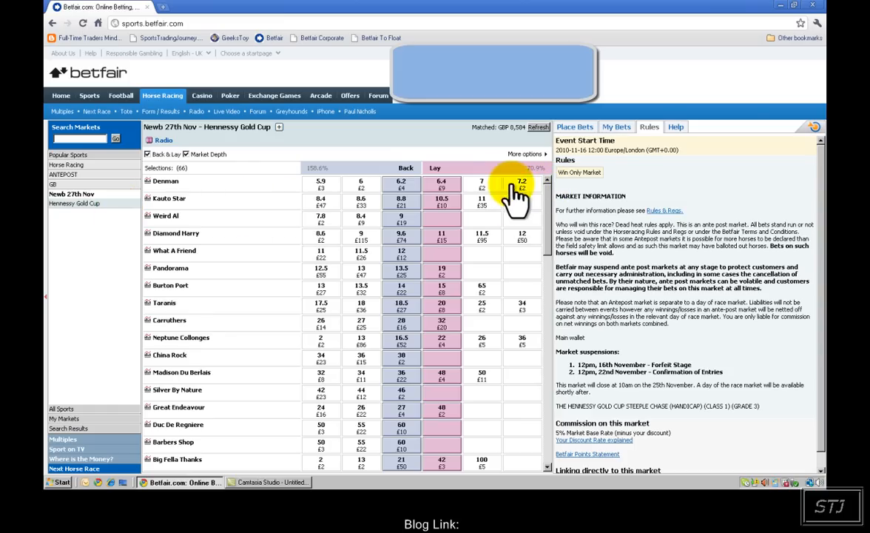
pyautogui.moveTo(438, 359)
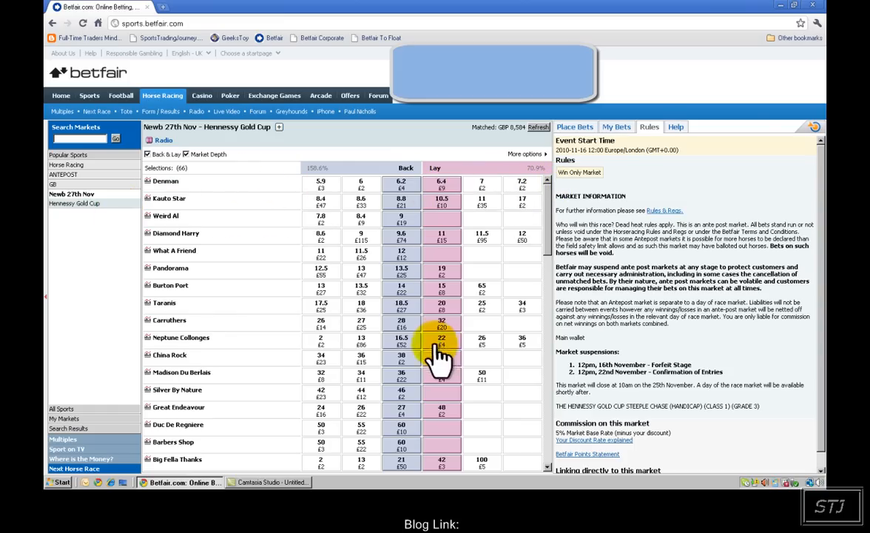
pyautogui.moveTo(455, 278)
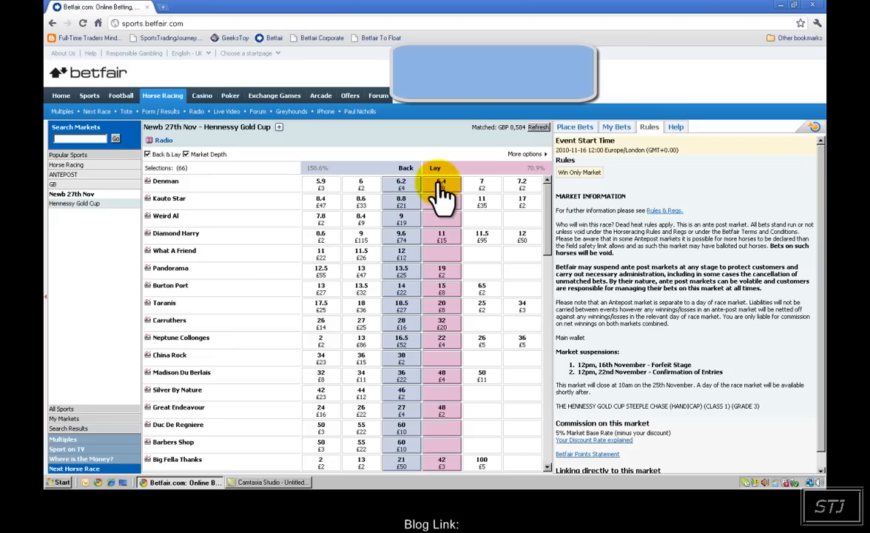
pyautogui.moveTo(362, 201)
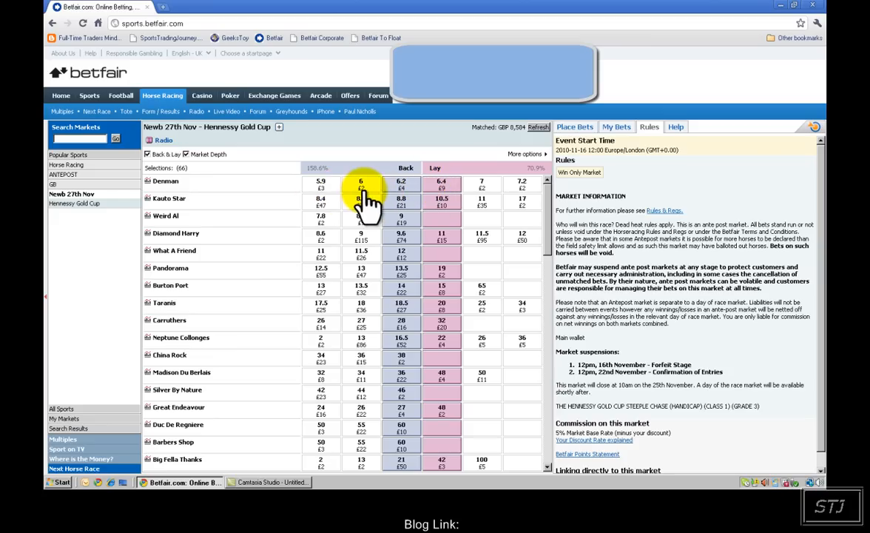
pyautogui.moveTo(488, 200)
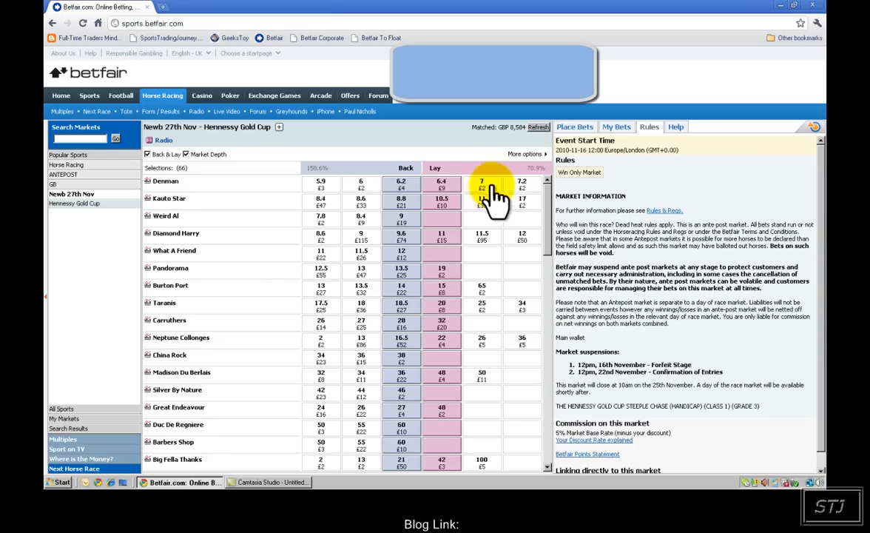
pyautogui.moveTo(491, 195)
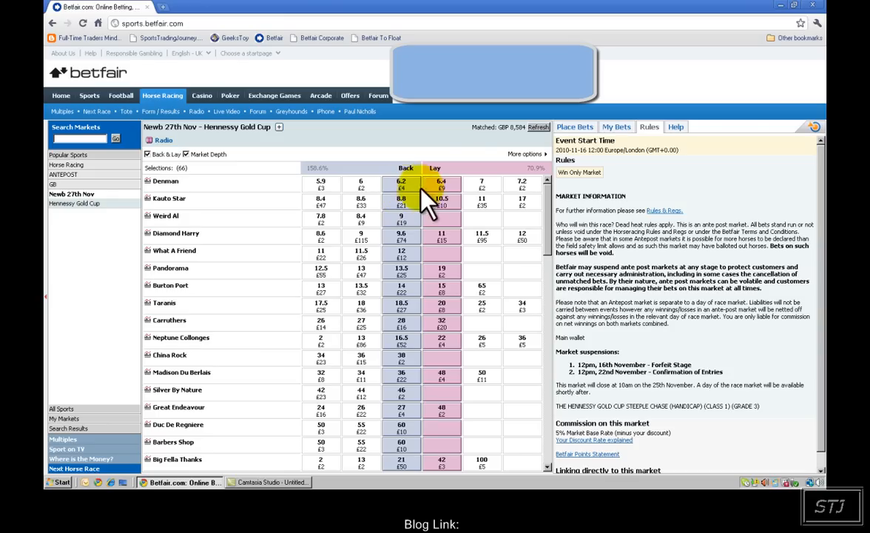
pyautogui.moveTo(400, 145)
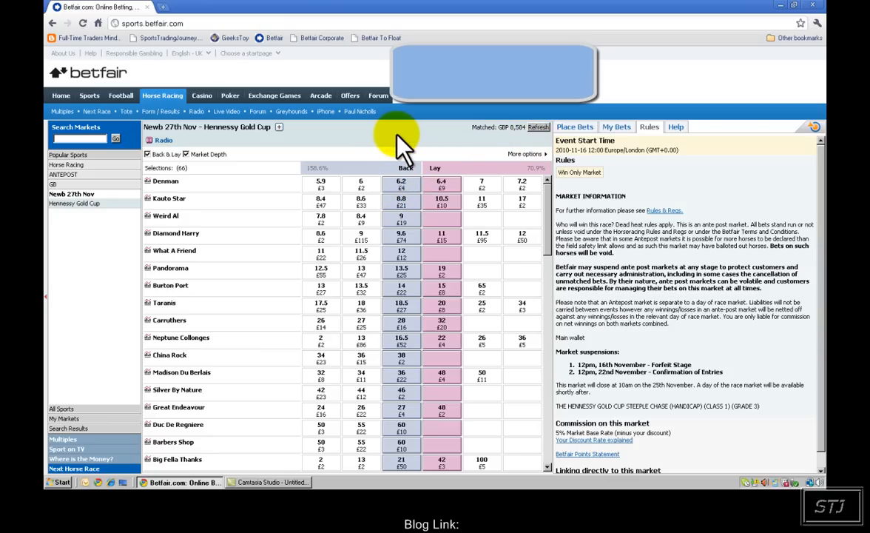
pyautogui.moveTo(444, 118)
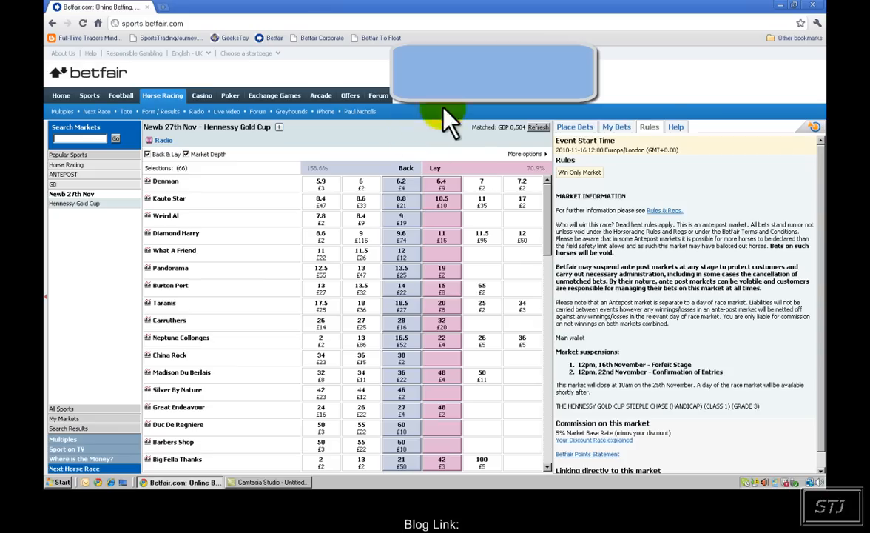
pyautogui.moveTo(443, 155)
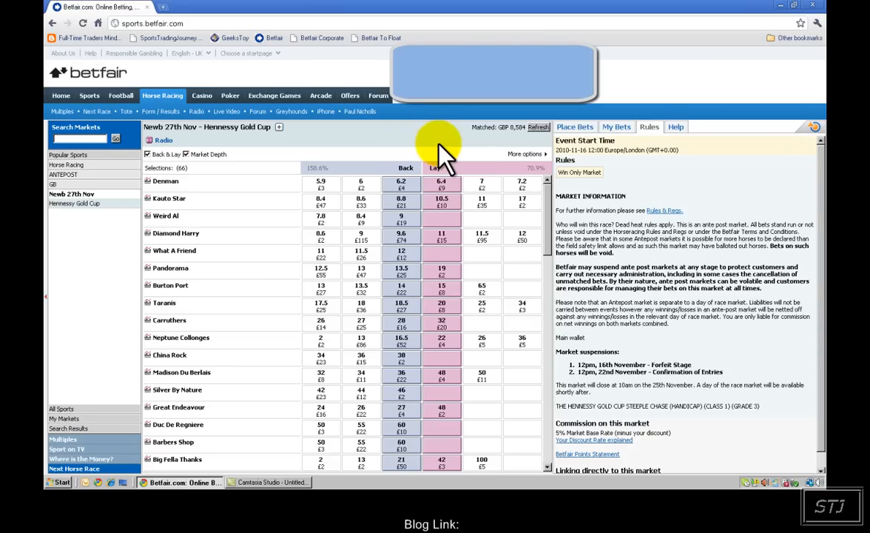
pyautogui.moveTo(525, 154)
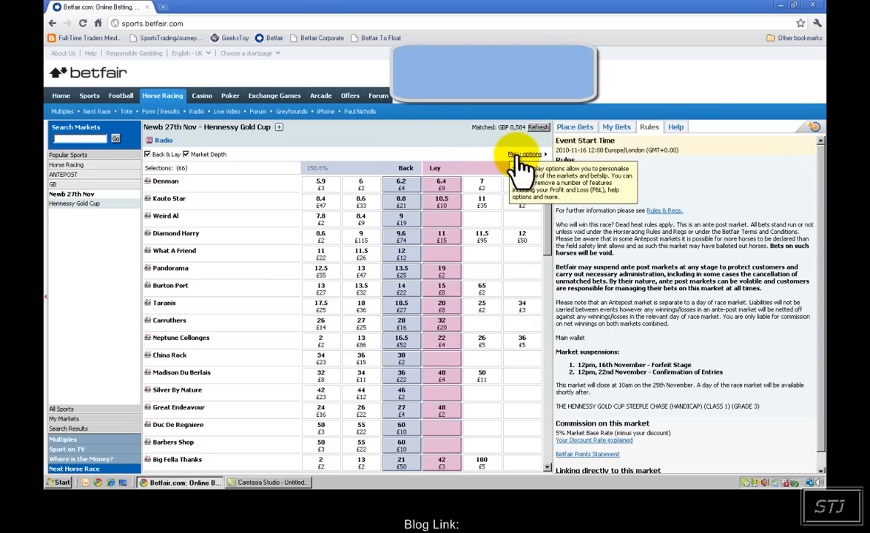
pyautogui.click(524, 154)
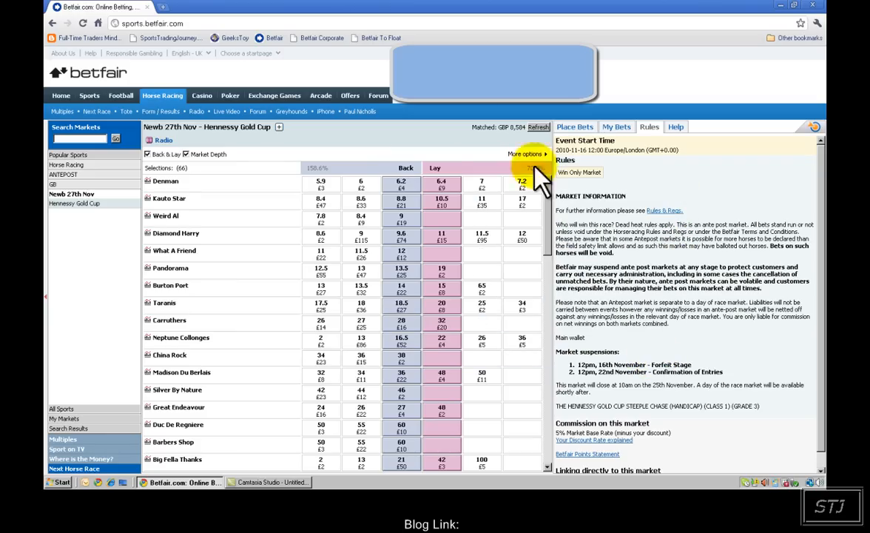
pyautogui.moveTo(407, 155)
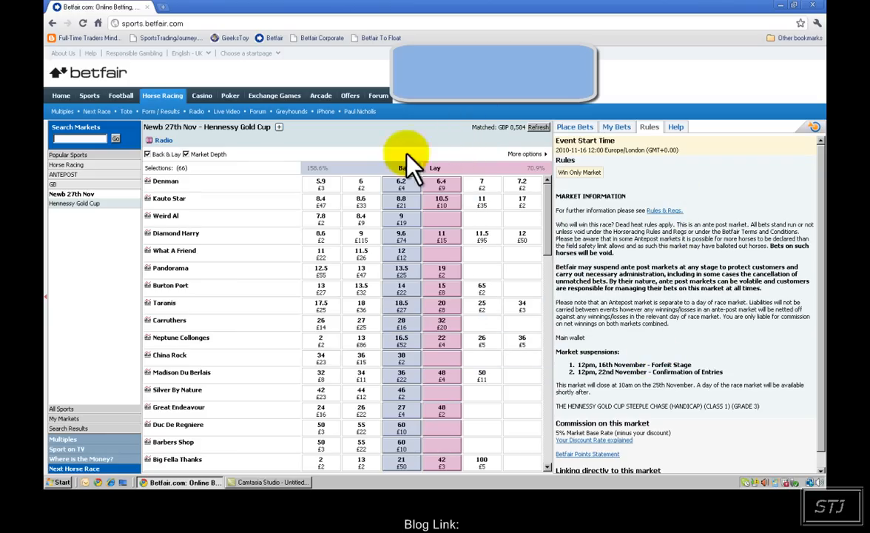
pyautogui.moveTo(565, 145)
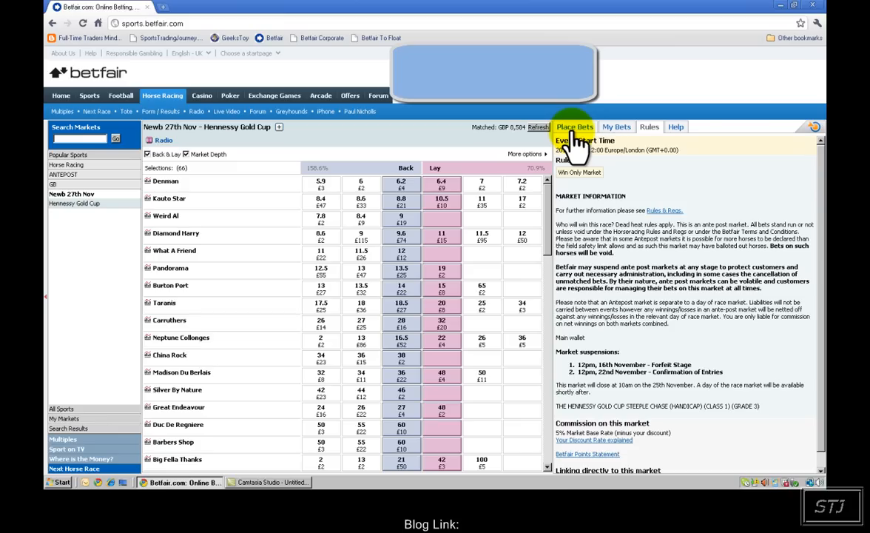
pyautogui.moveTo(279, 151)
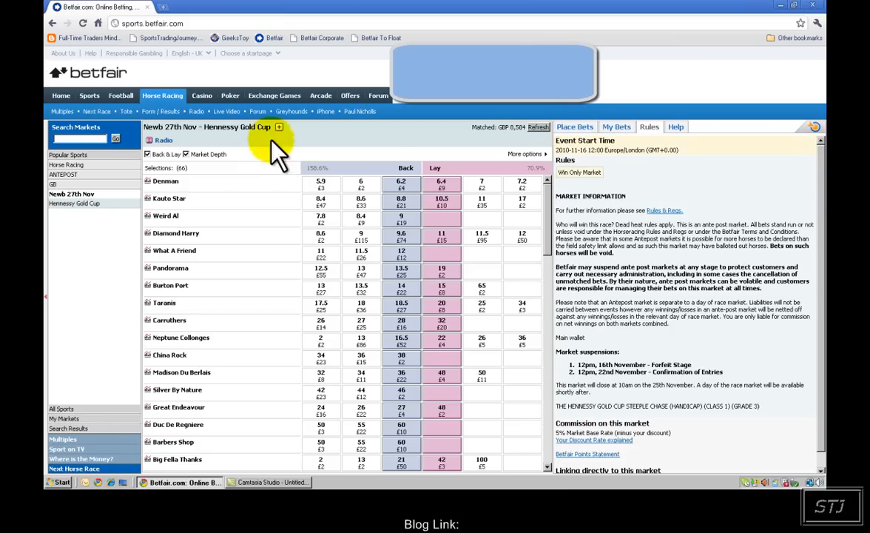
pyautogui.moveTo(246, 174)
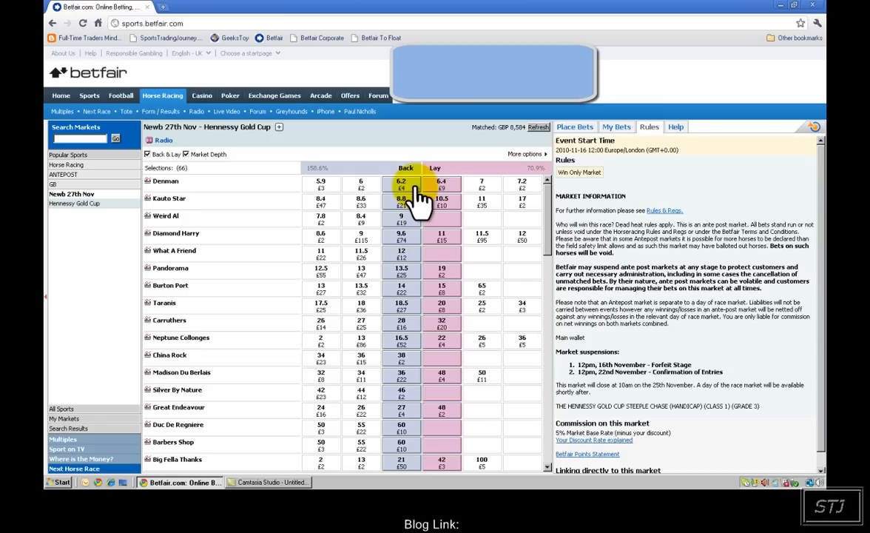
# Step: Back Denman at 6.2 for £100 and save the profit-and-loss display settings
pyautogui.click(401, 180)
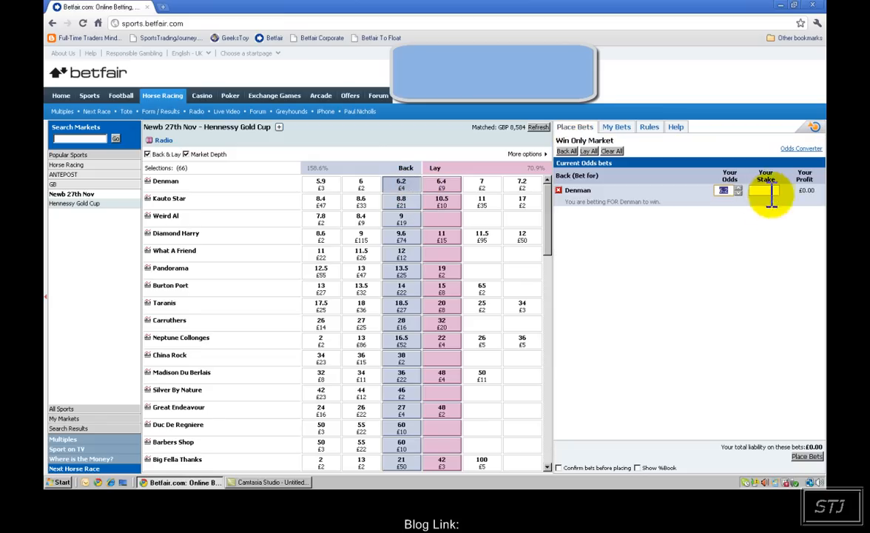
pyautogui.click(481, 182)
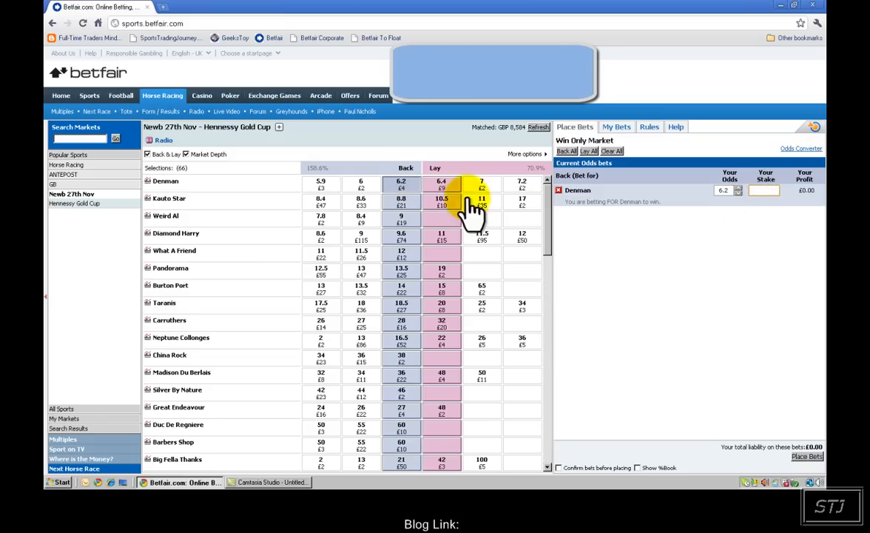
pyautogui.moveTo(765, 190)
pyautogui.write('100')
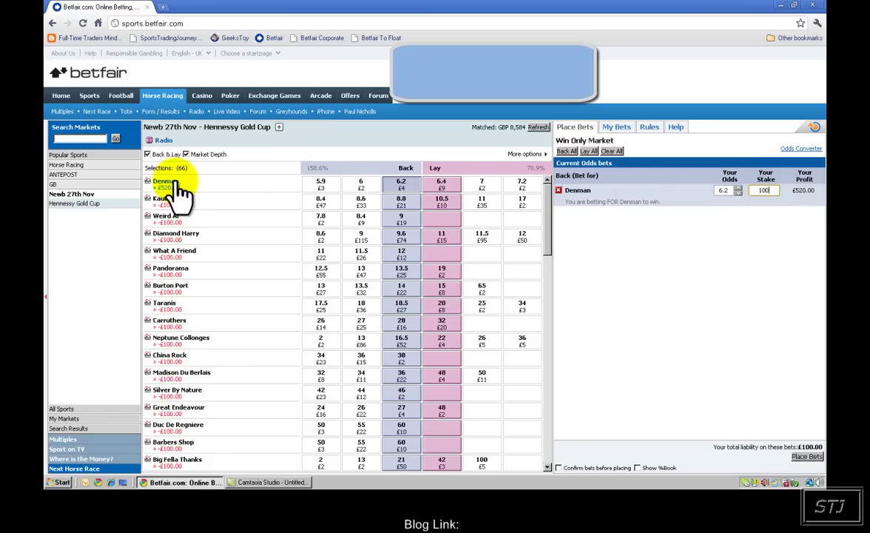
pyautogui.click(526, 154)
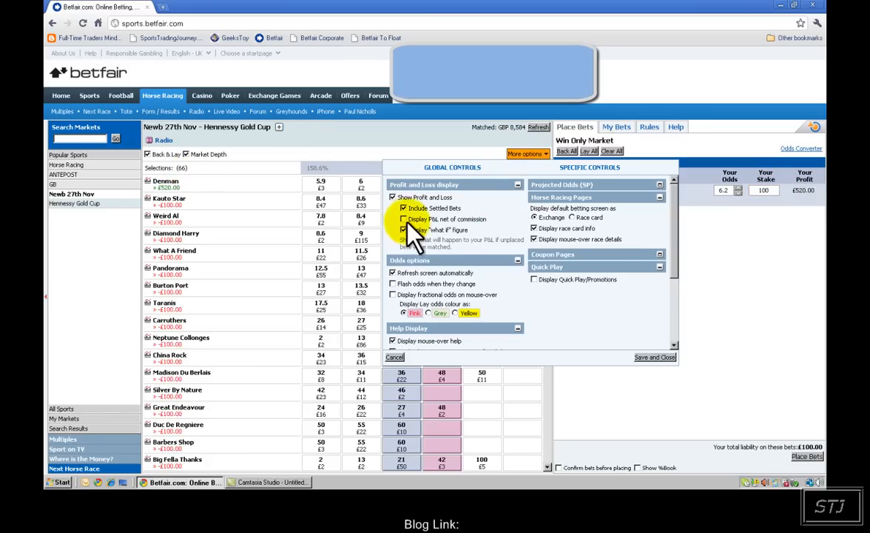
pyautogui.moveTo(672, 367)
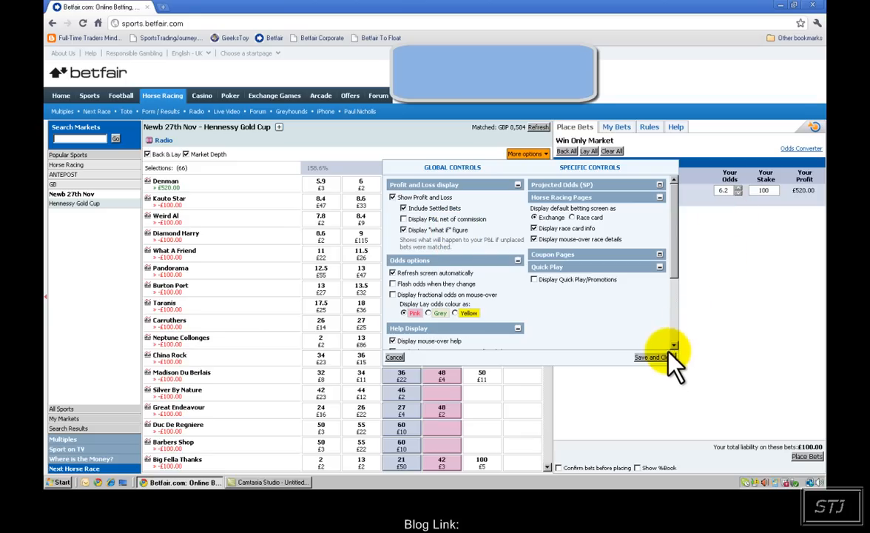
pyautogui.click(651, 357)
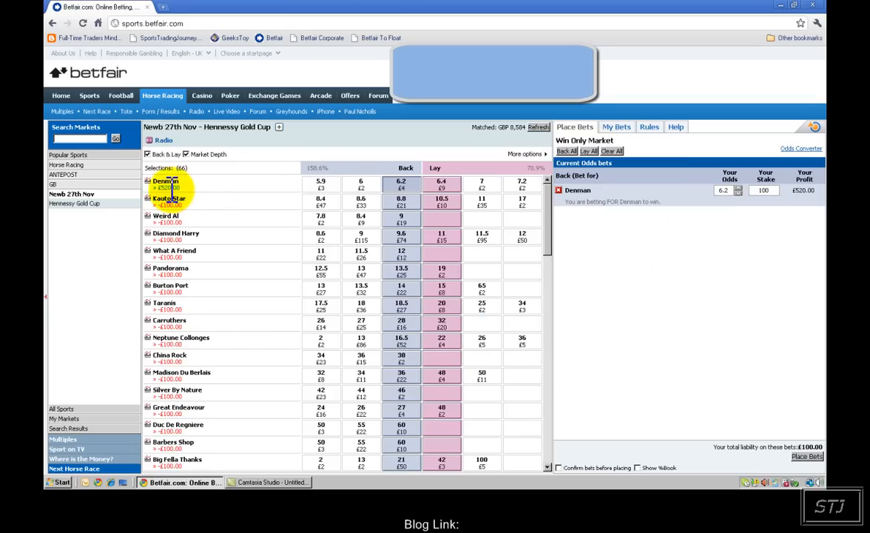
pyautogui.moveTo(180, 210)
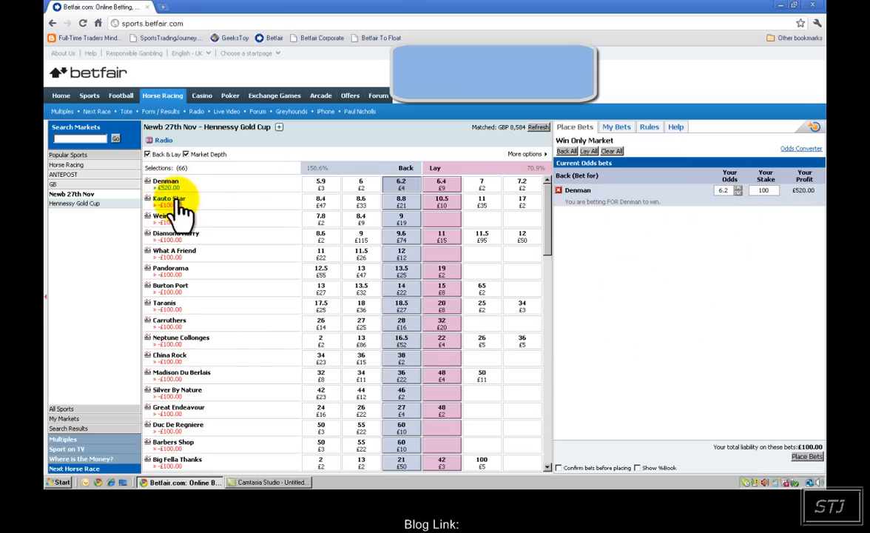
pyautogui.moveTo(177, 296)
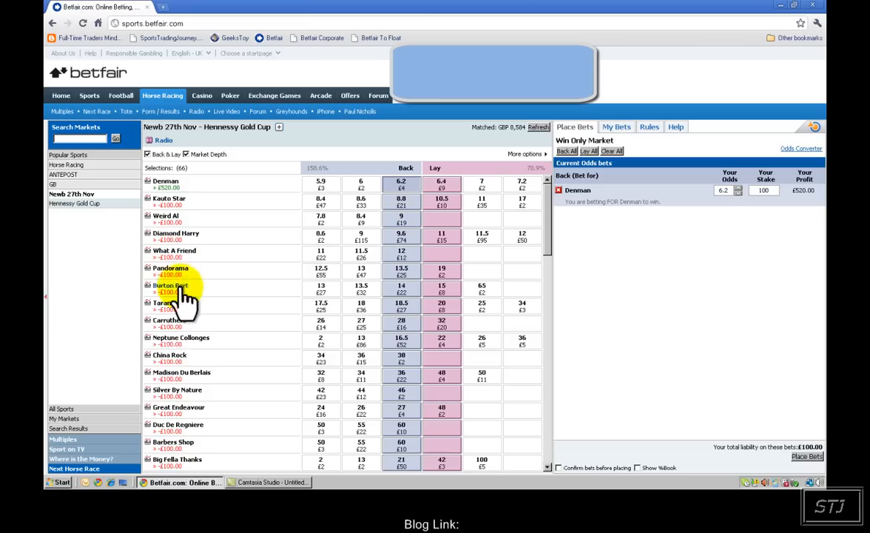
pyautogui.moveTo(184, 205)
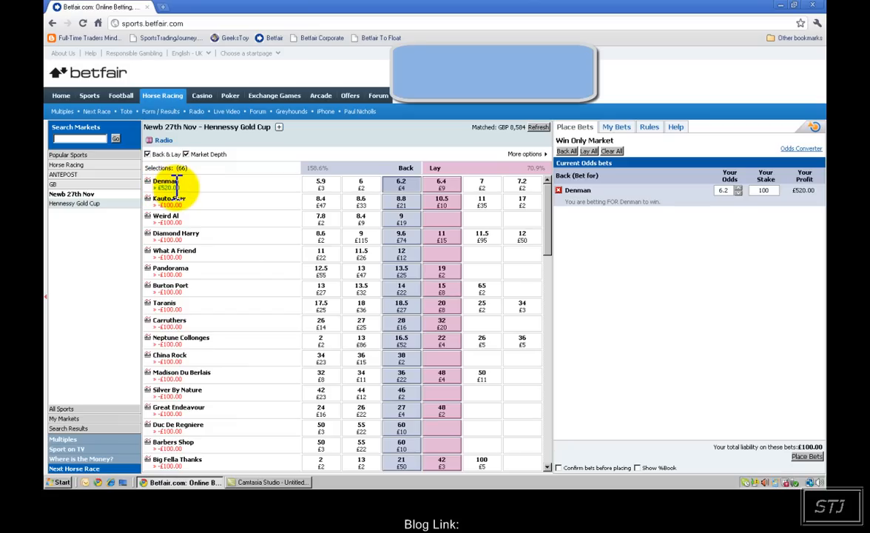
pyautogui.moveTo(190, 219)
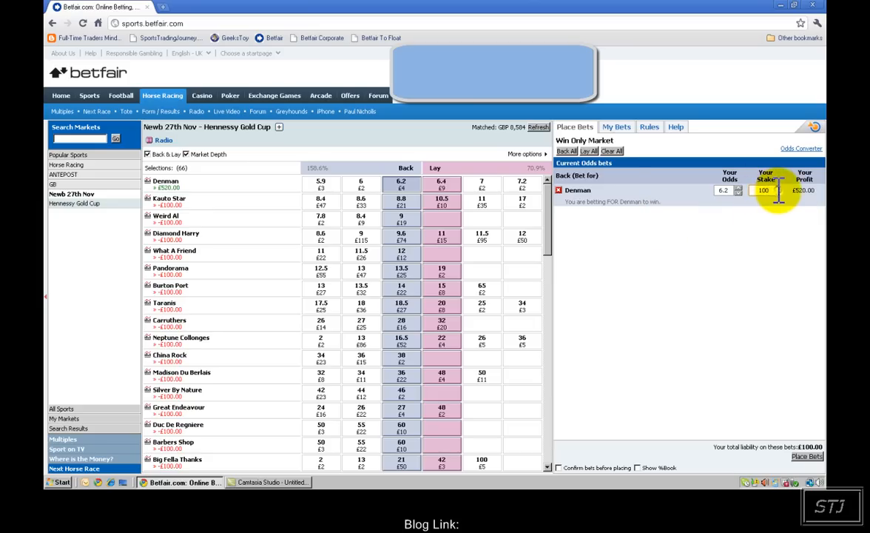
pyautogui.moveTo(636, 234)
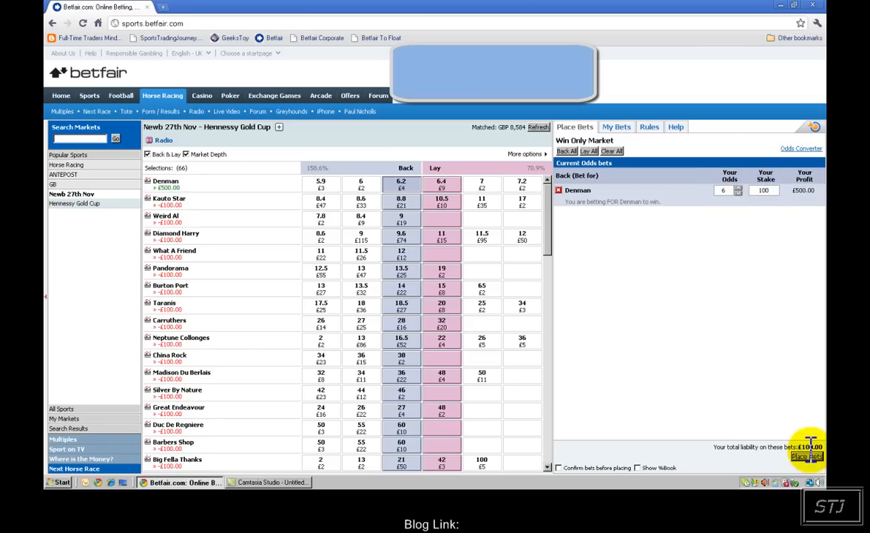
pyautogui.moveTo(698, 406)
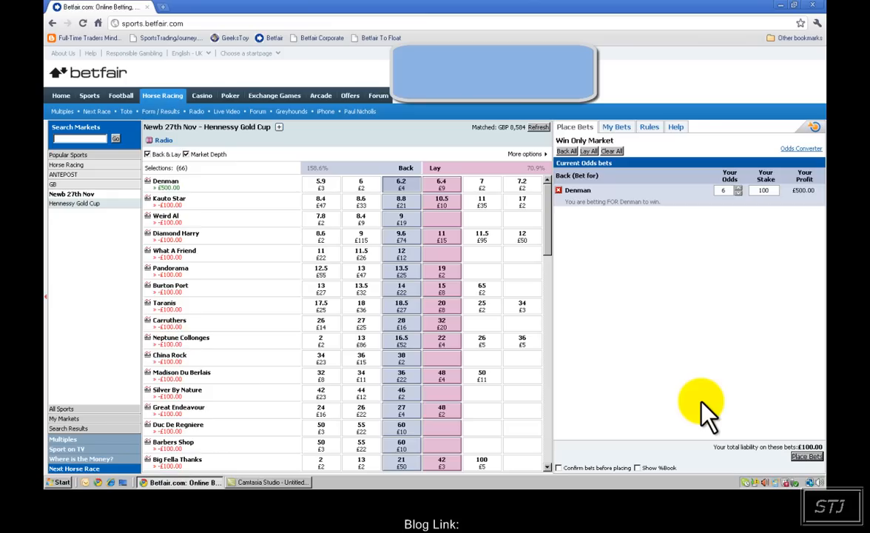
pyautogui.moveTo(525, 154)
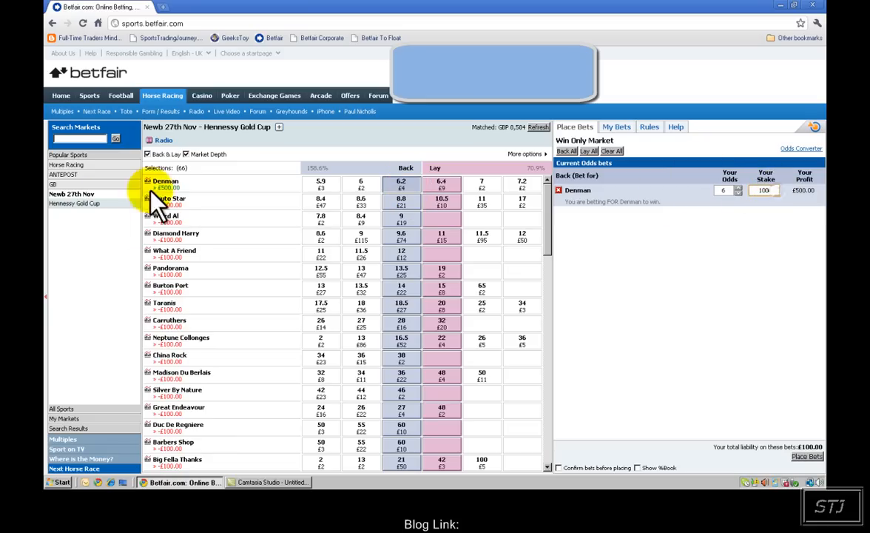
pyautogui.moveTo(196, 201)
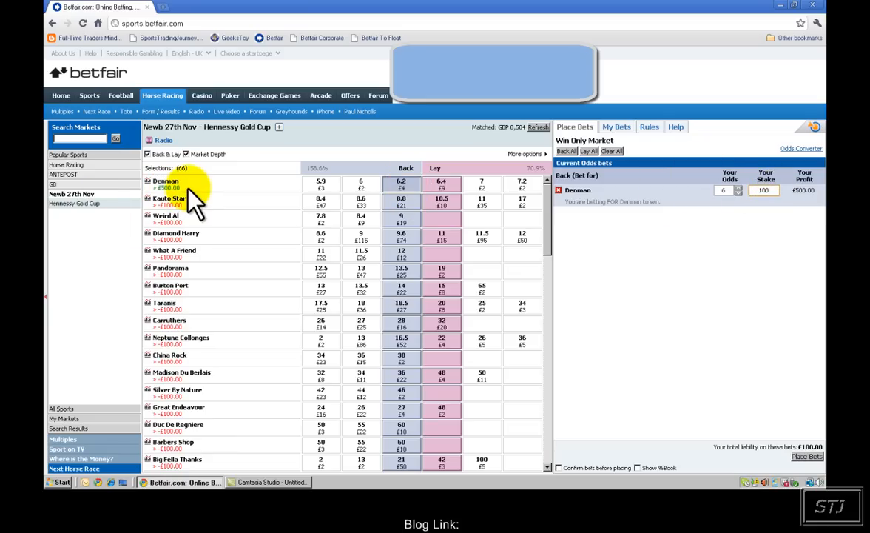
pyautogui.click(728, 189)
pyautogui.write('.2')
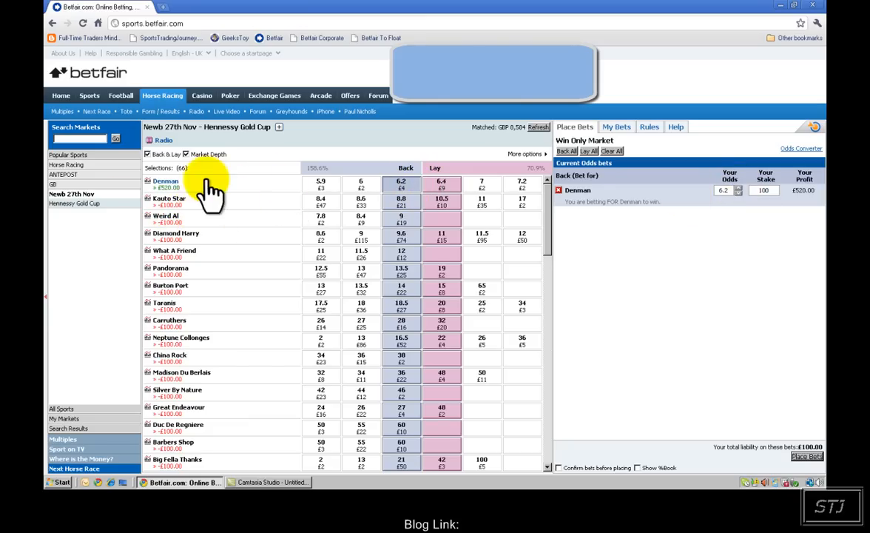
pyautogui.moveTo(403, 184)
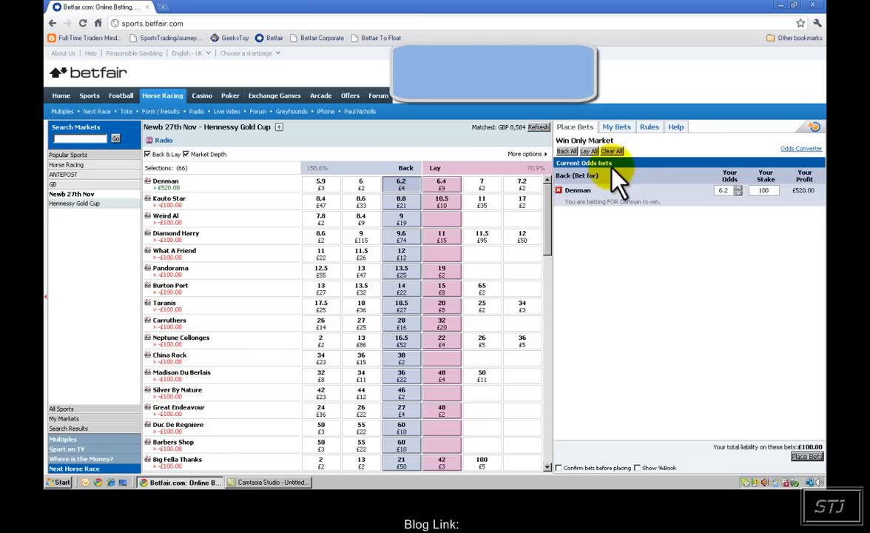
# Step: Switch the Denman bet to a lay at 6.4 with a £100 stake
pyautogui.click(441, 183)
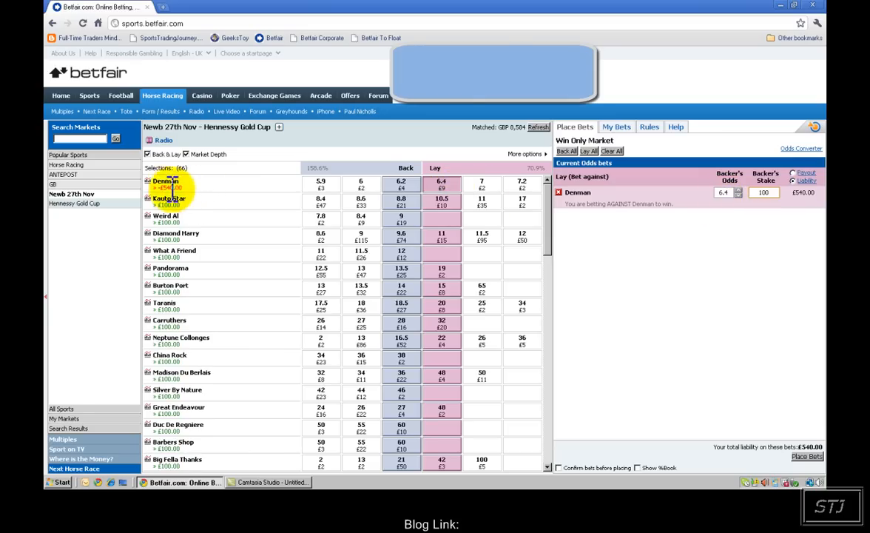
pyautogui.moveTo(178, 208)
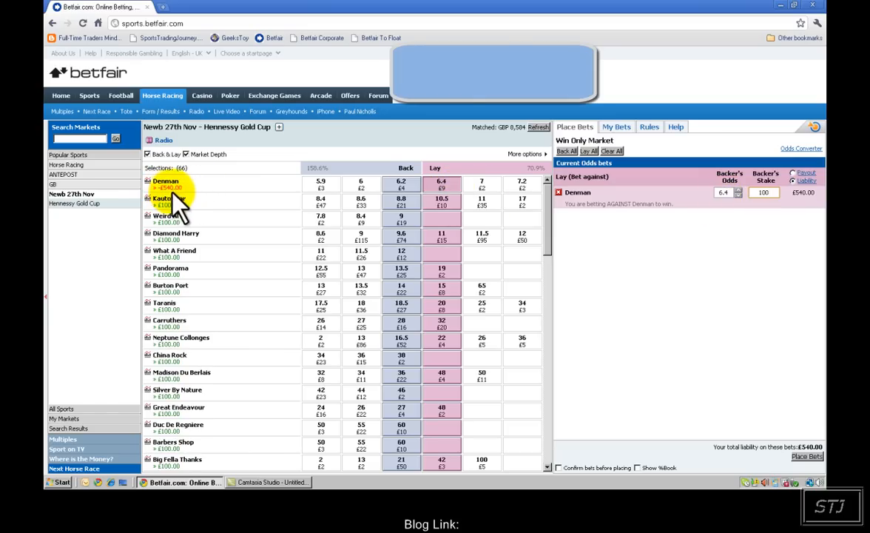
pyautogui.moveTo(180, 215)
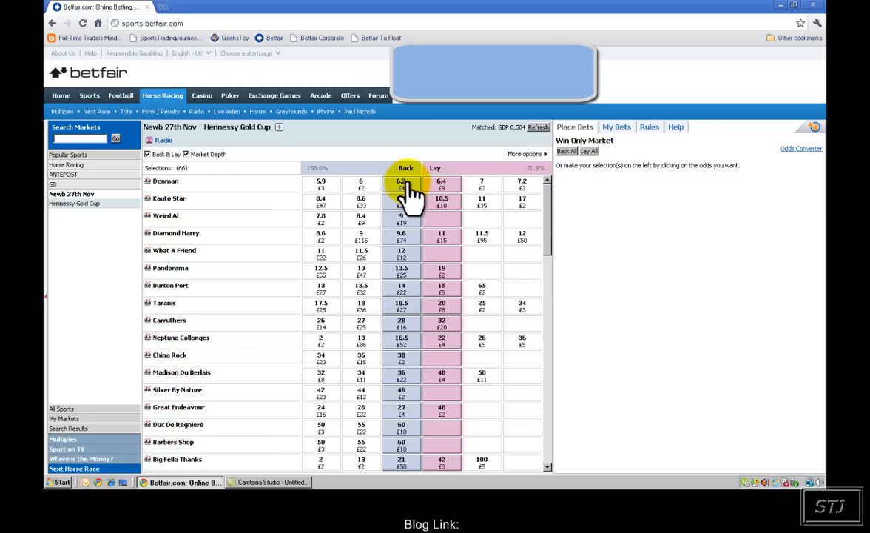
# Step: Add a £100 back on Denman at 6.2 and a £100 lay at 6.4 to the bet slip
pyautogui.click(403, 184)
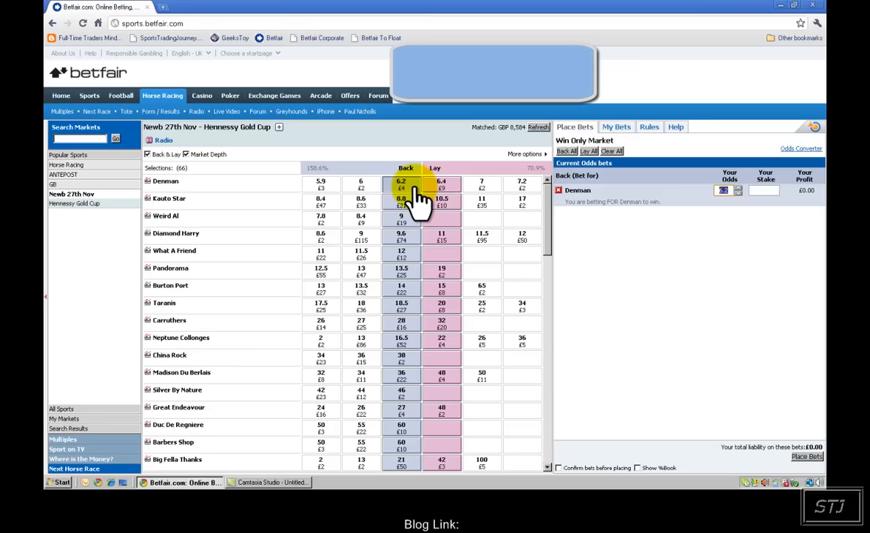
pyautogui.moveTo(648, 219)
pyautogui.write('100')
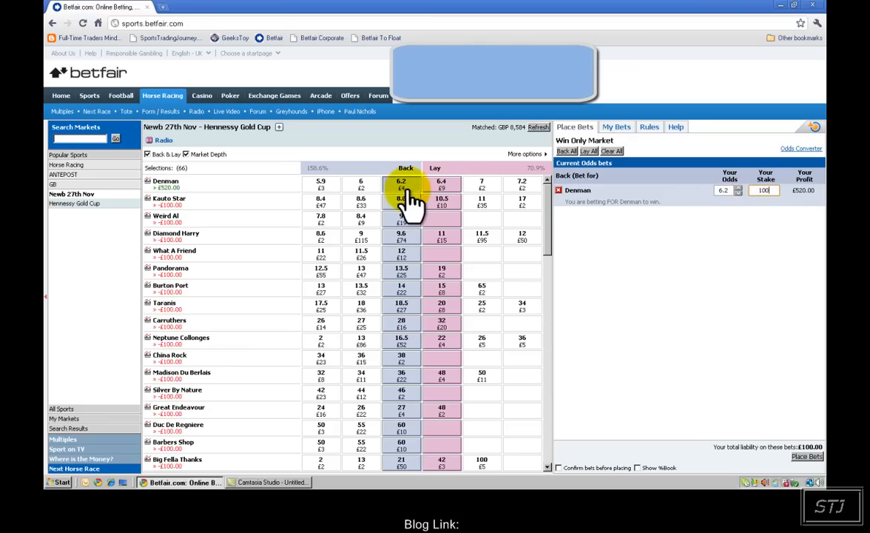
pyautogui.moveTo(669, 198)
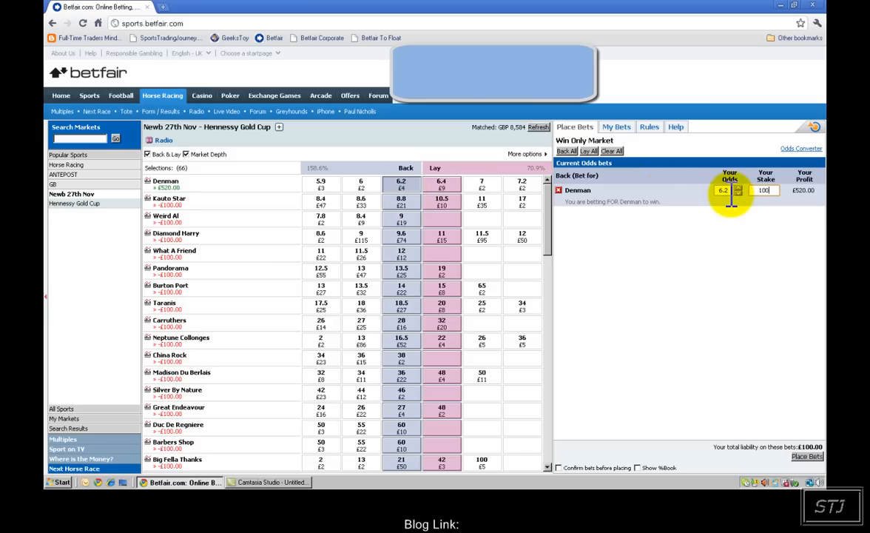
pyautogui.moveTo(361, 183)
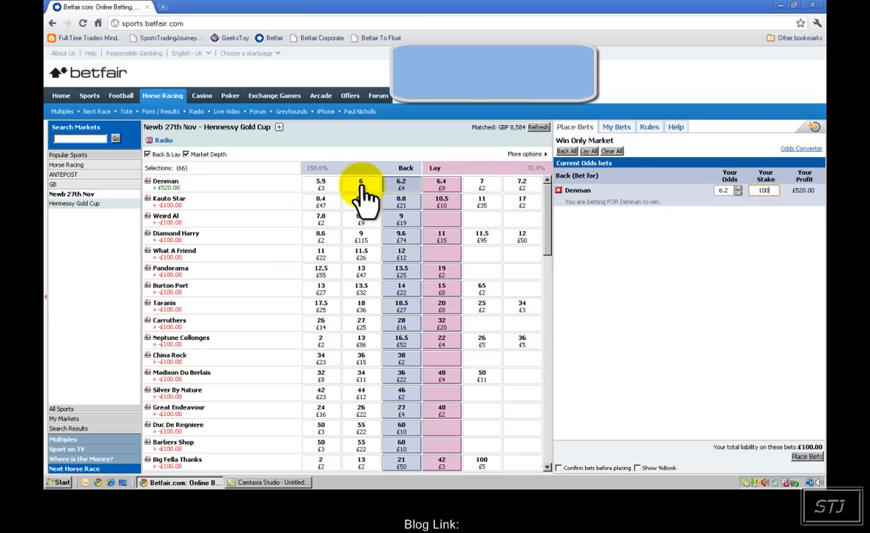
pyautogui.moveTo(459, 199)
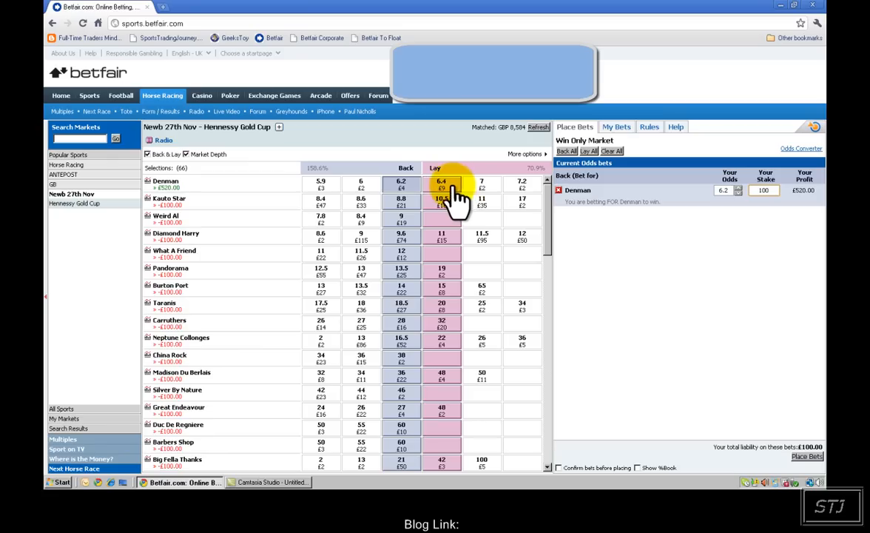
pyautogui.click(441, 181)
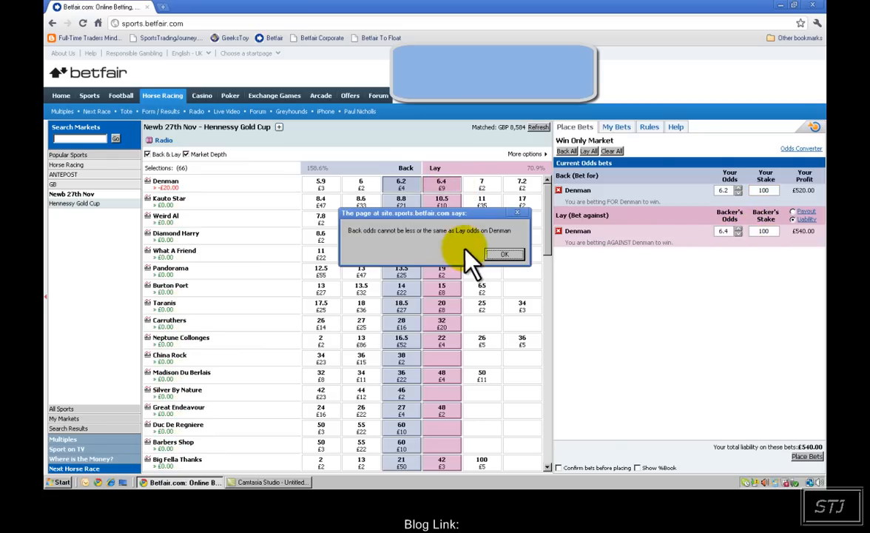
# Step: Dismiss the odds warning and step the Denman lay odds down
pyautogui.click(504, 254)
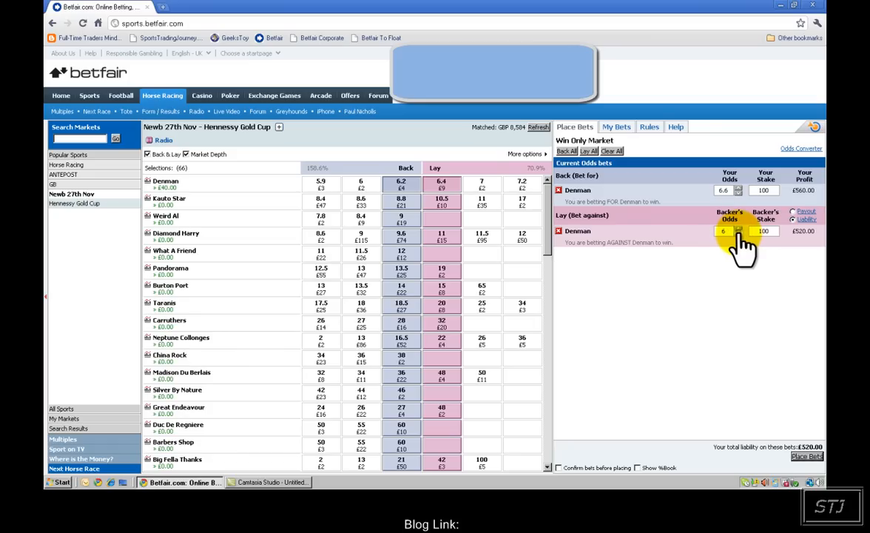
pyautogui.click(737, 234)
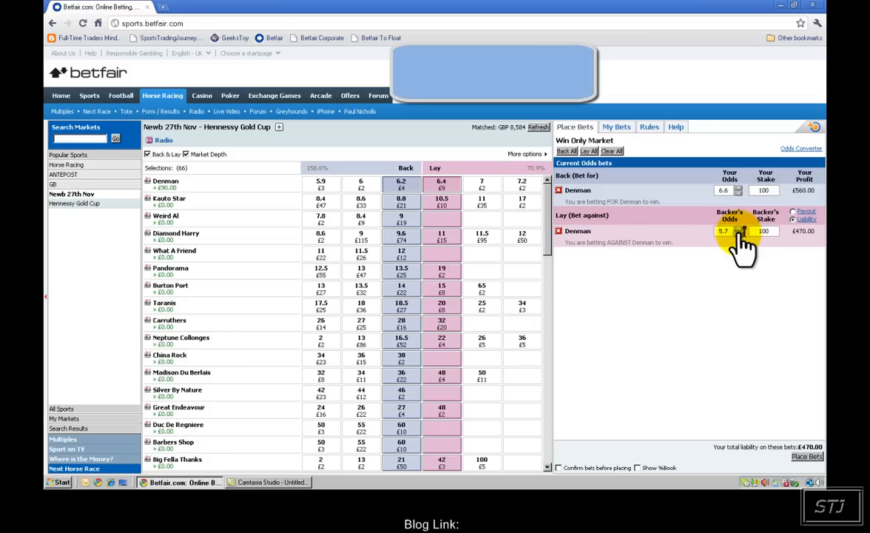
pyautogui.click(737, 234)
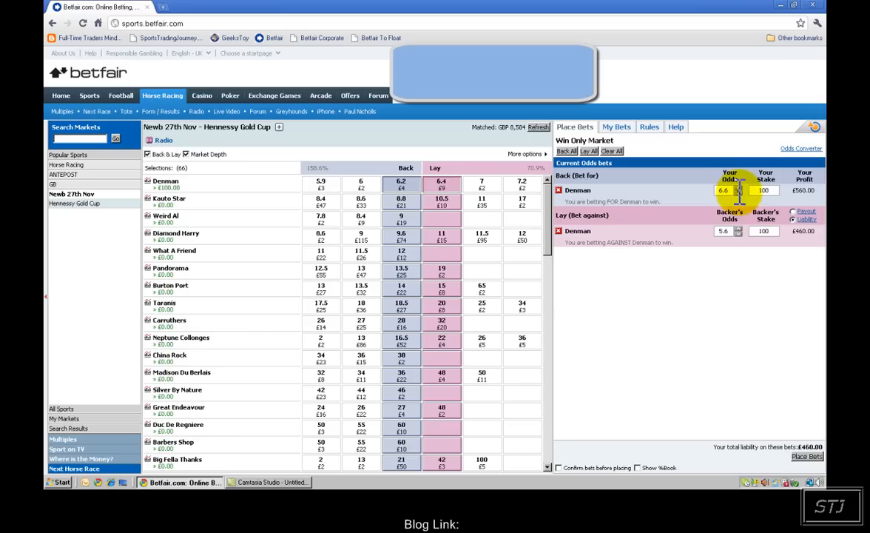
# Step: Settle the back odds at 6.2 and bring the lay odds down to 5.2
pyautogui.click(401, 181)
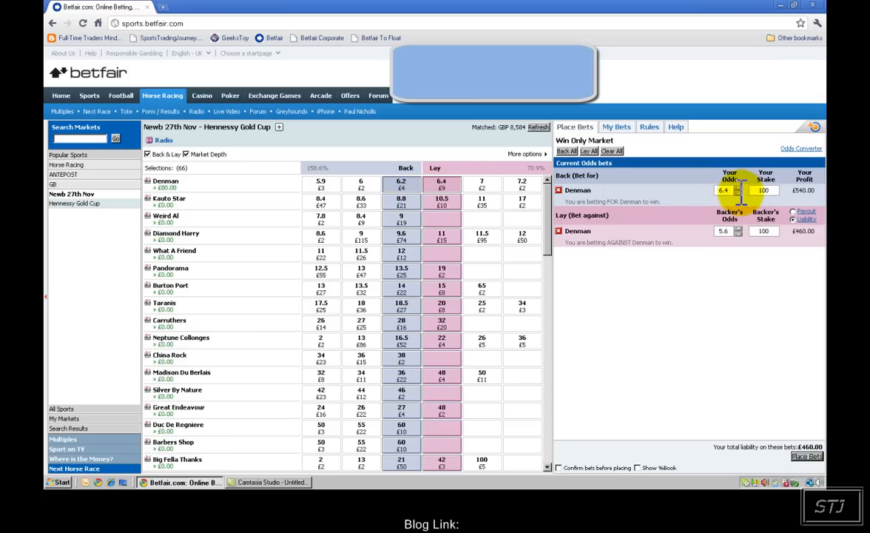
pyautogui.click(401, 183)
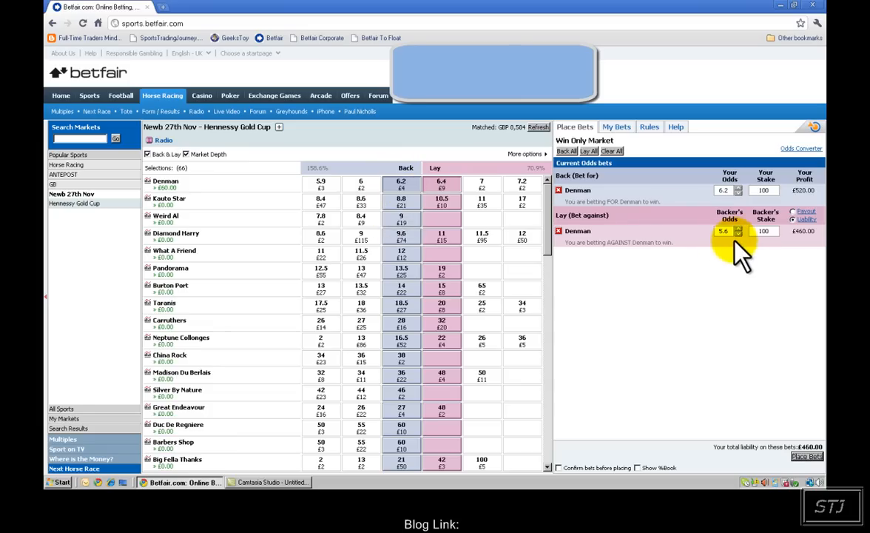
pyautogui.click(737, 234)
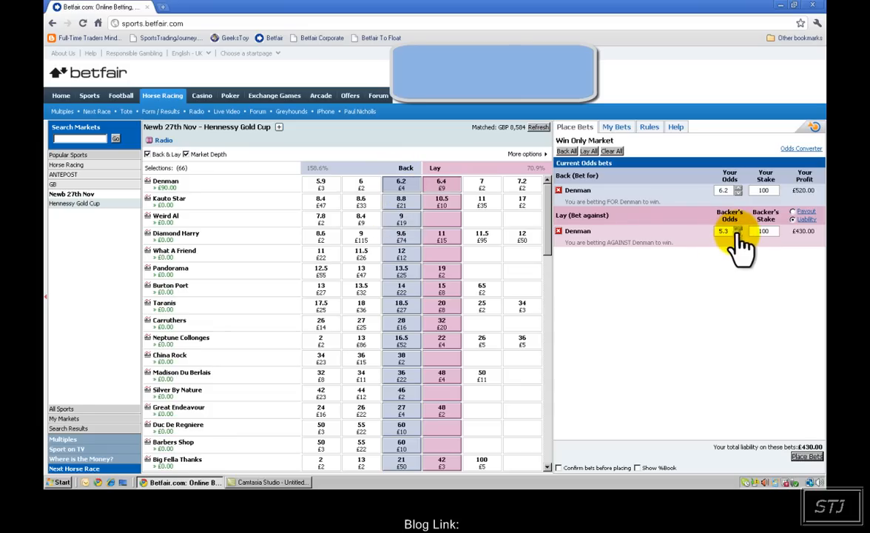
pyautogui.click(737, 234)
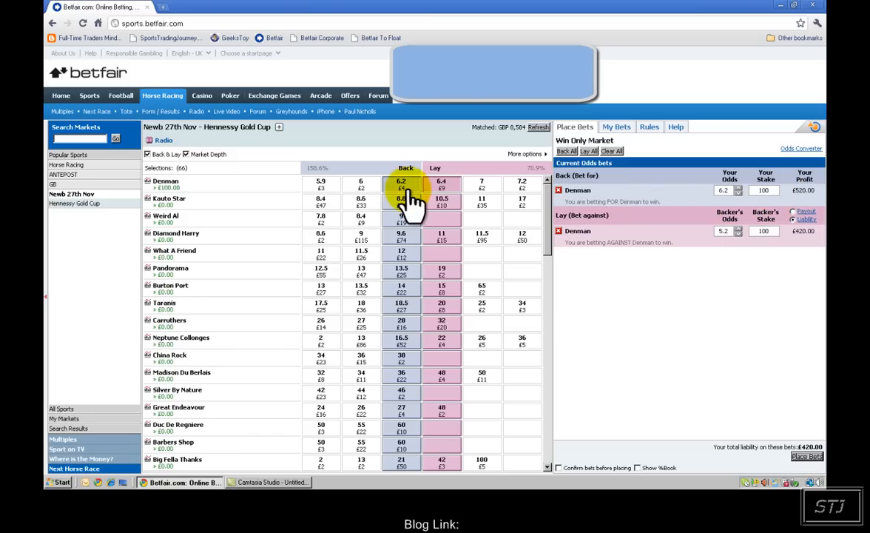
pyautogui.moveTo(669, 229)
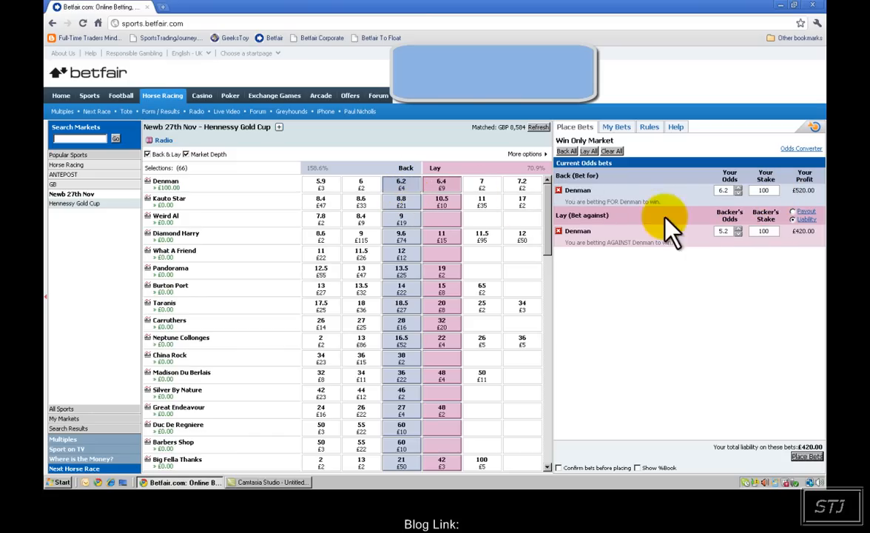
pyautogui.moveTo(185, 210)
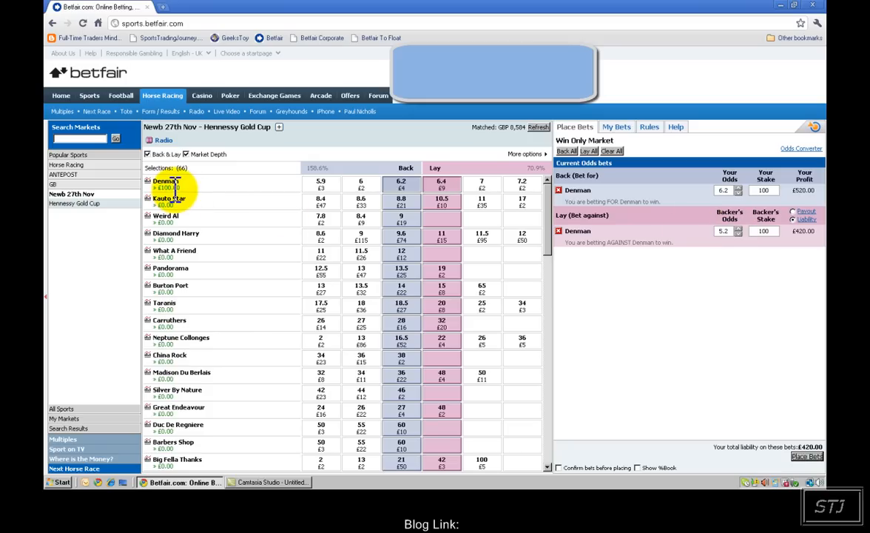
pyautogui.moveTo(698, 214)
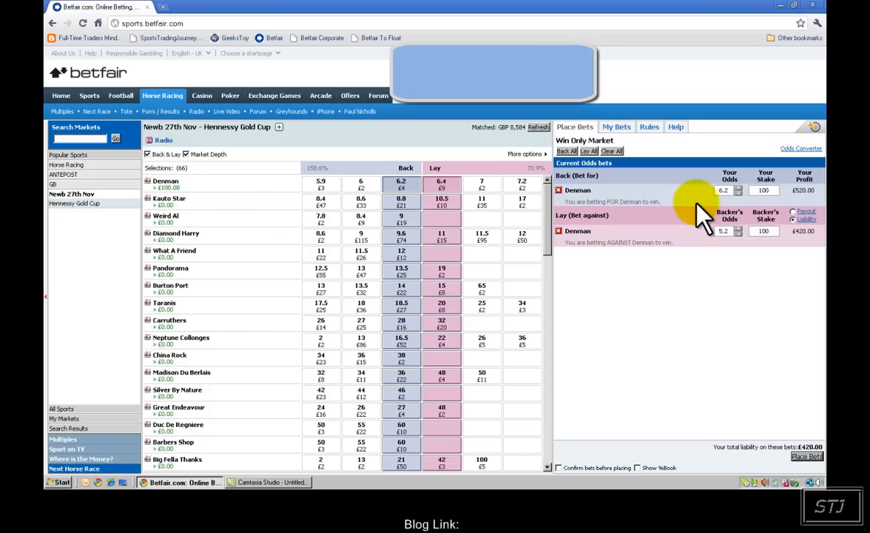
pyautogui.moveTo(784, 205)
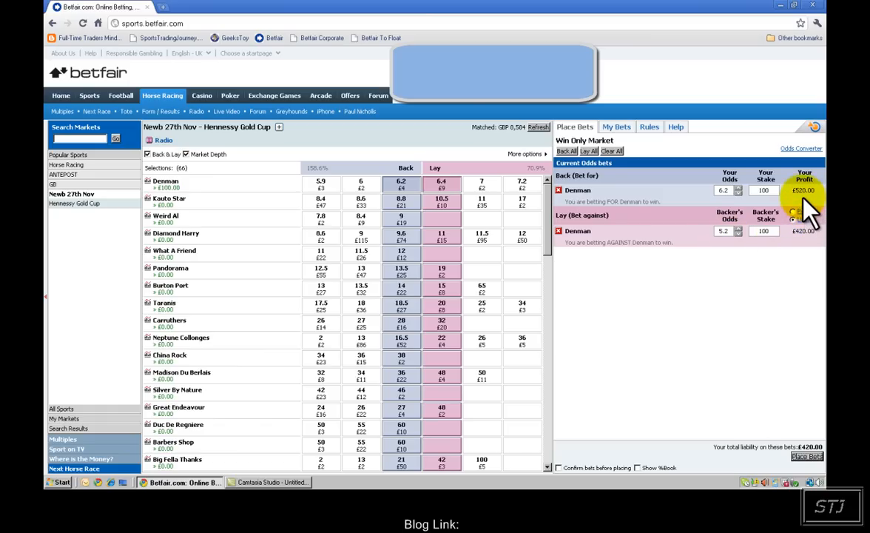
pyautogui.moveTo(737, 200)
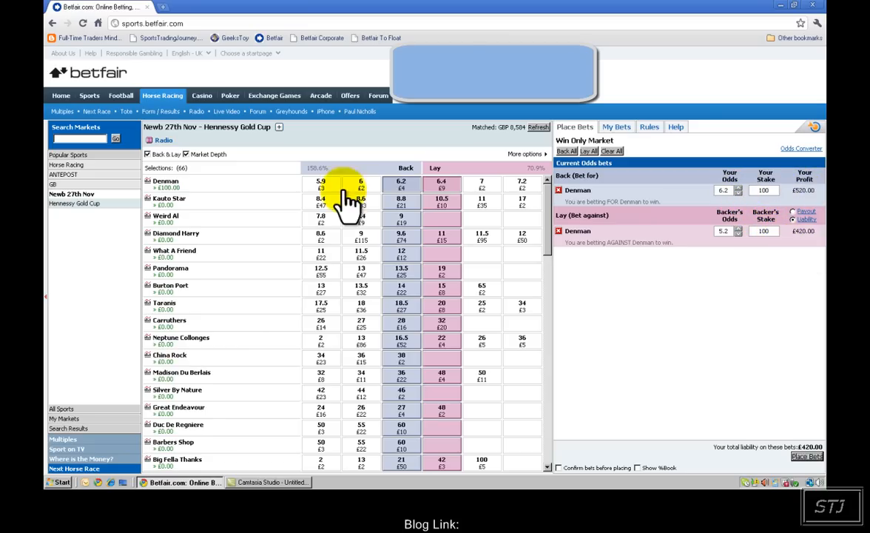
pyautogui.moveTo(156, 185)
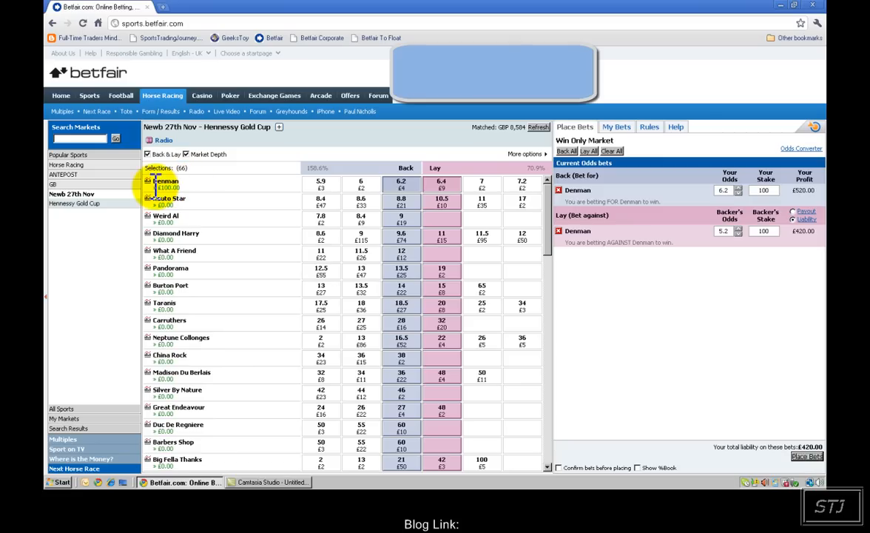
pyautogui.moveTo(248, 204)
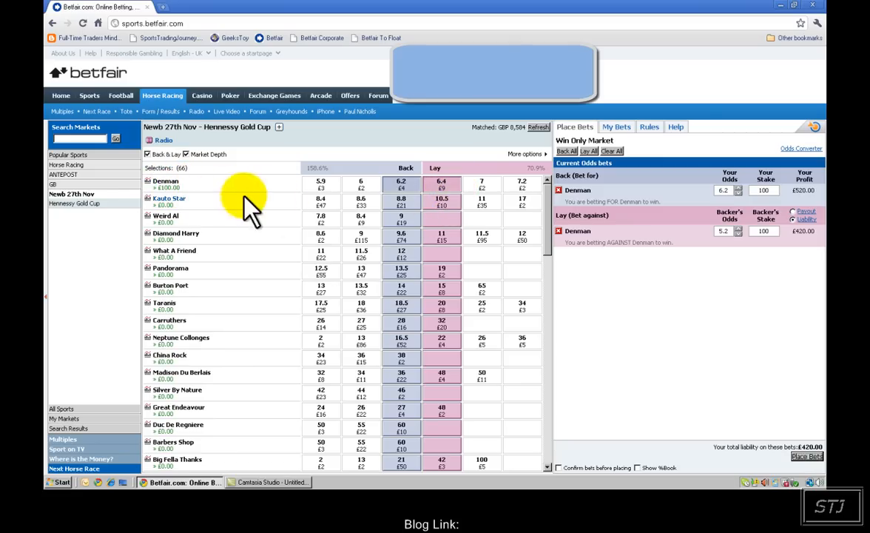
pyautogui.moveTo(459, 189)
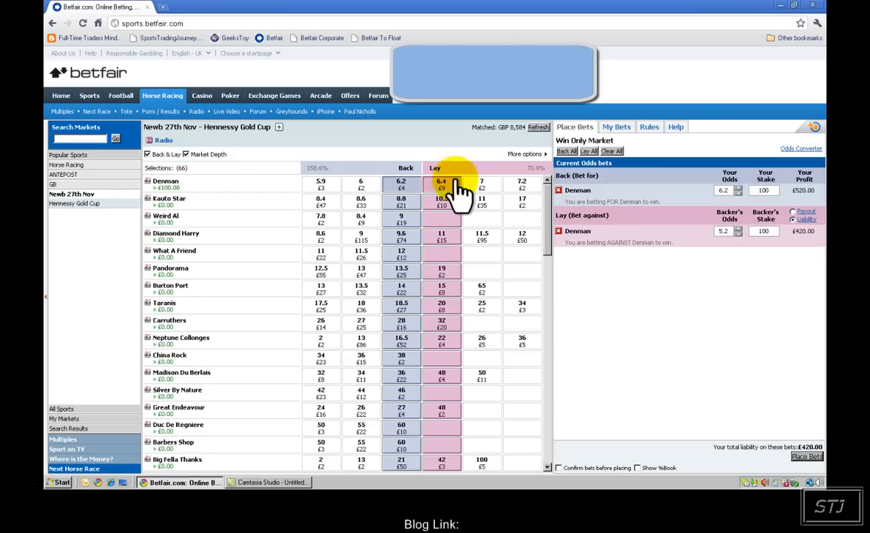
pyautogui.moveTo(194, 199)
pyautogui.write('119')
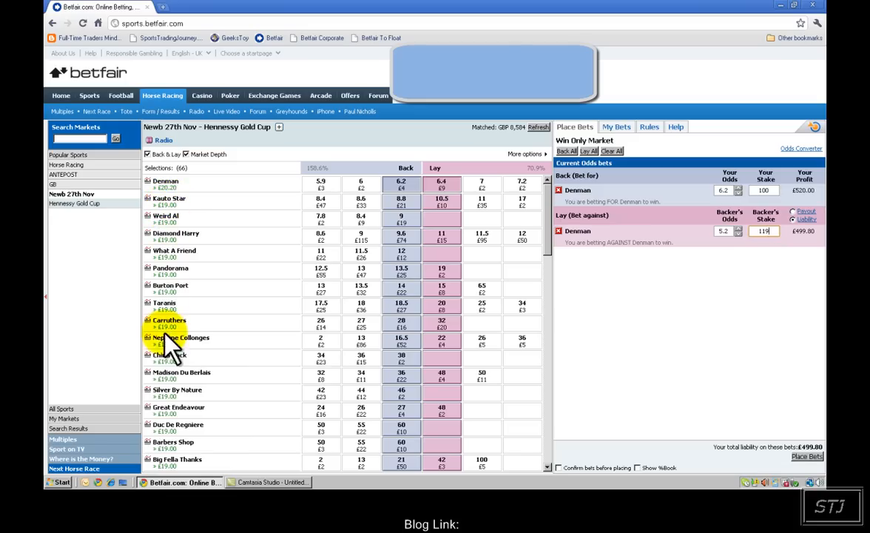
pyautogui.moveTo(635, 237)
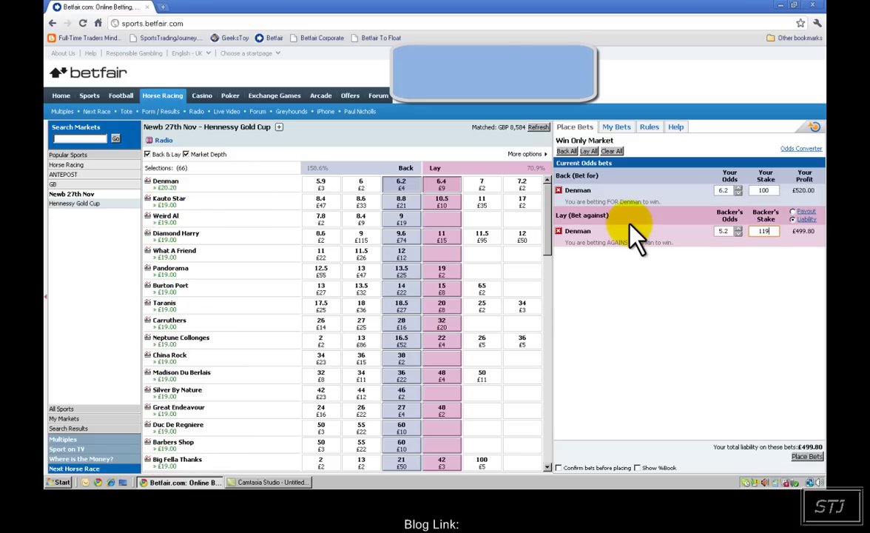
pyautogui.moveTo(791, 444)
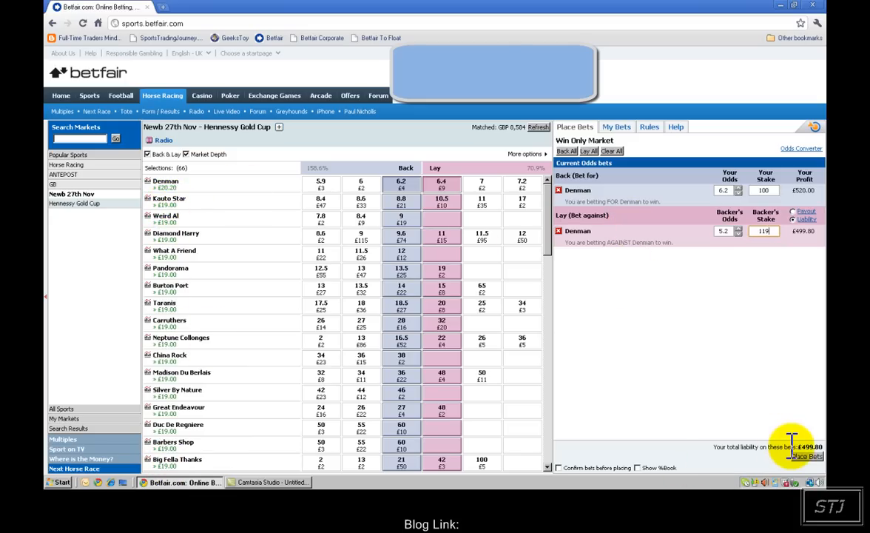
pyautogui.moveTo(777, 388)
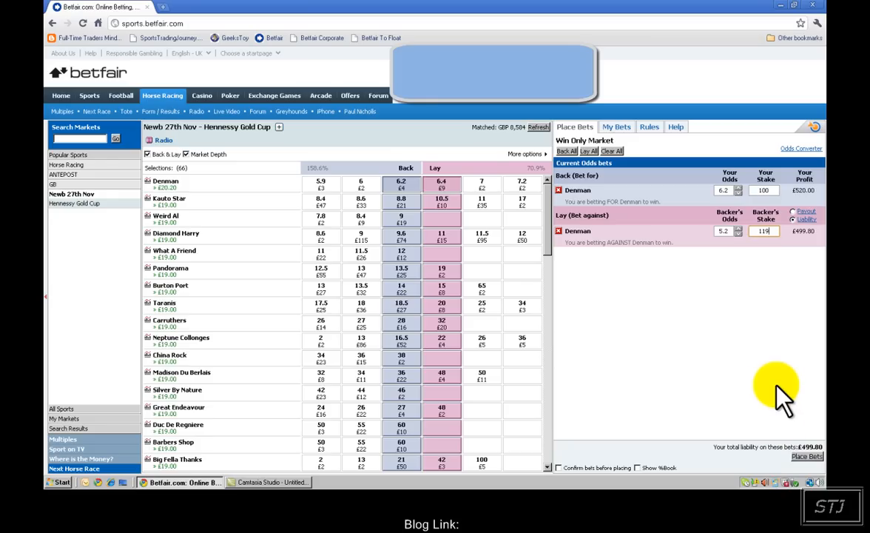